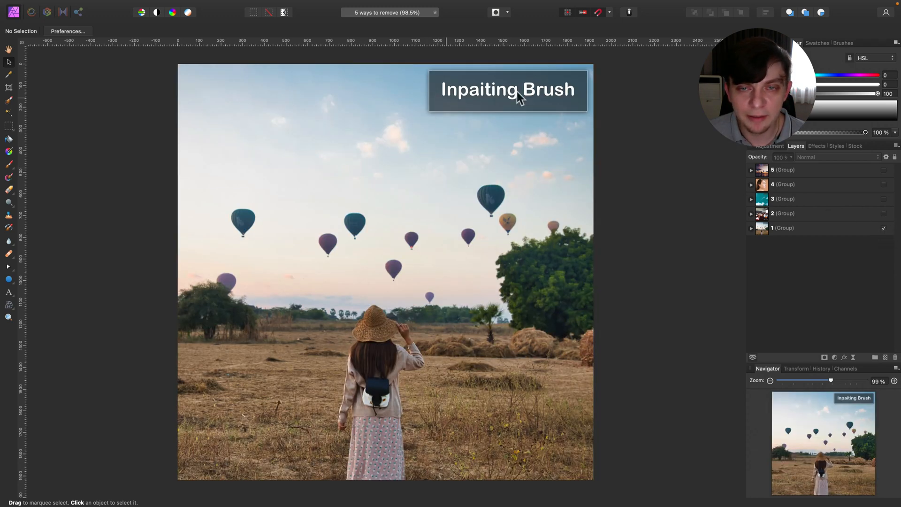
mouse_move(753, 236)
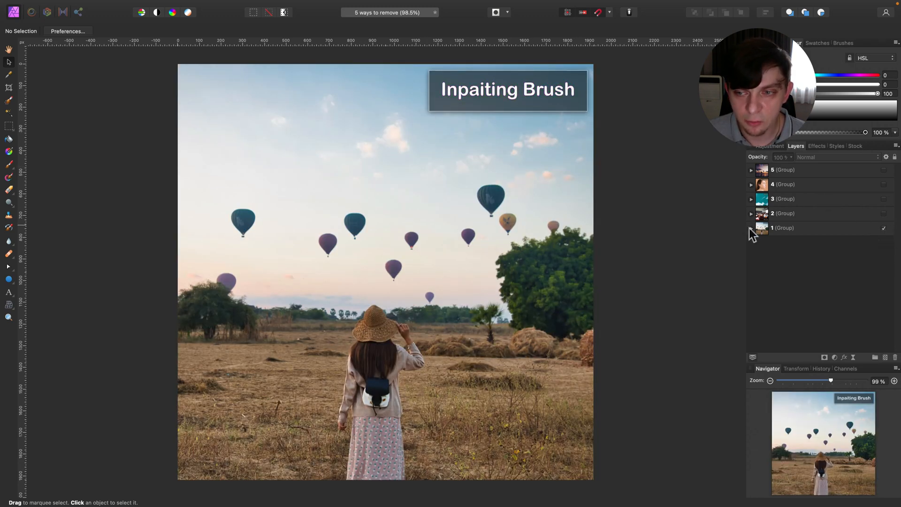
Step: Activate group 1's balloon Photo pixel layer and choose the Inpainting Brush Tool
click(750, 227)
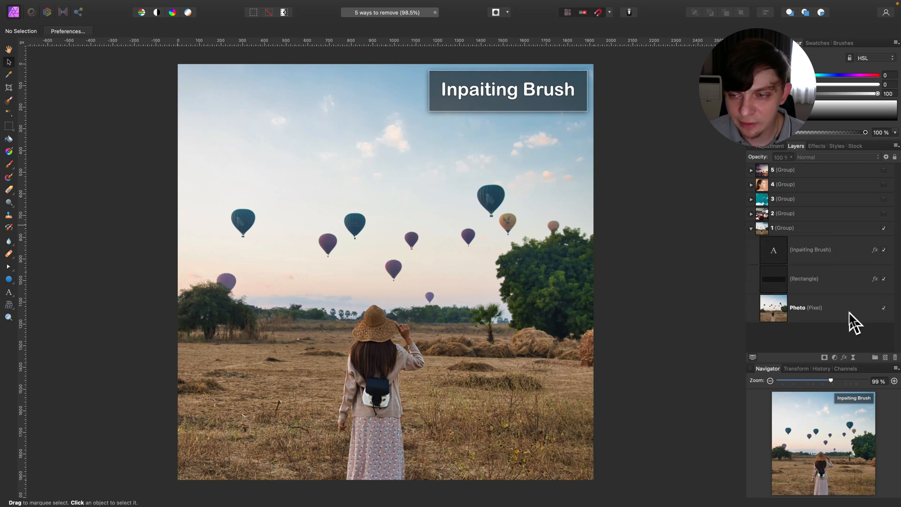
click(799, 308)
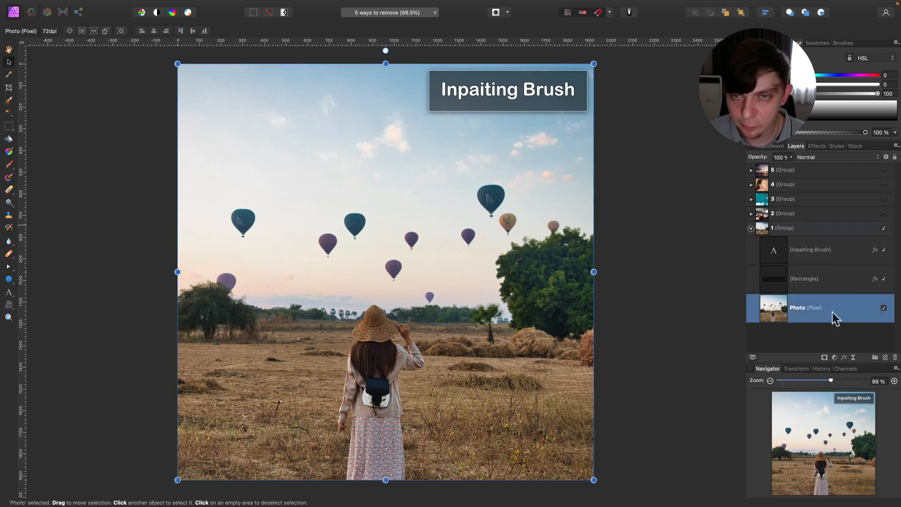
mouse_move(582, 157)
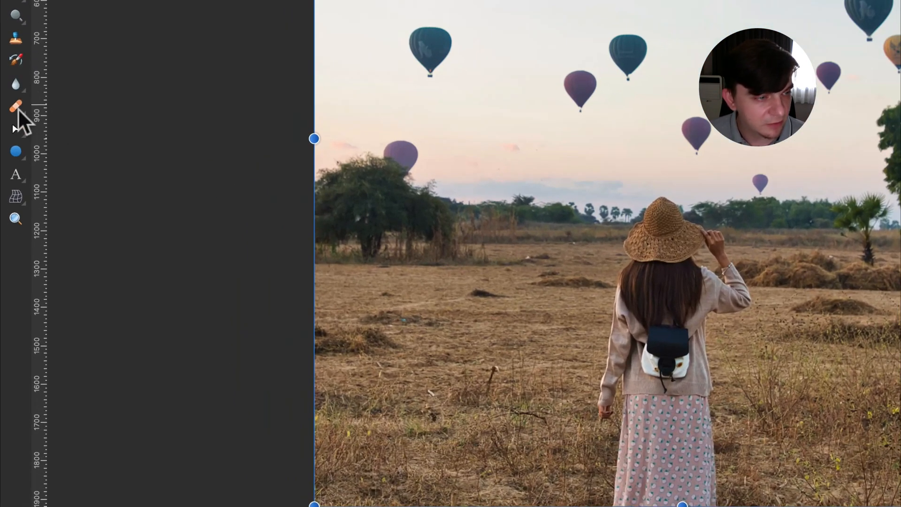
click(16, 107)
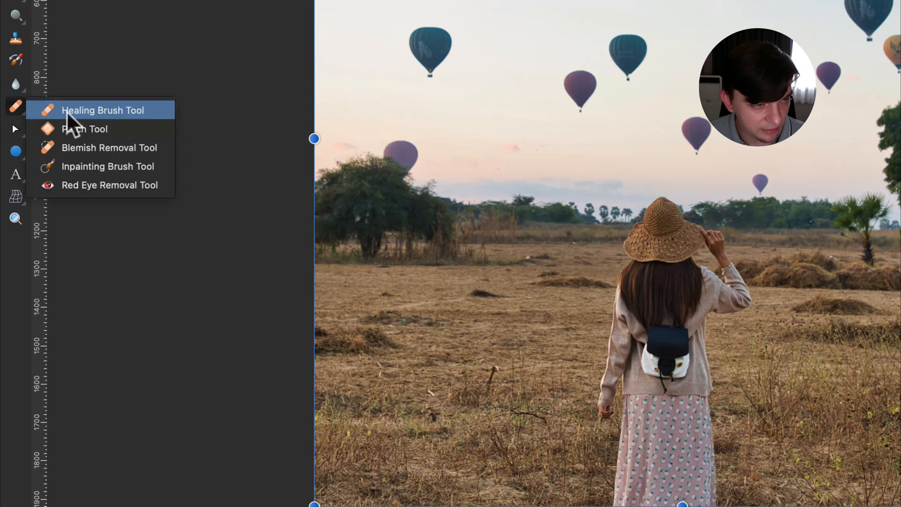
mouse_move(121, 123)
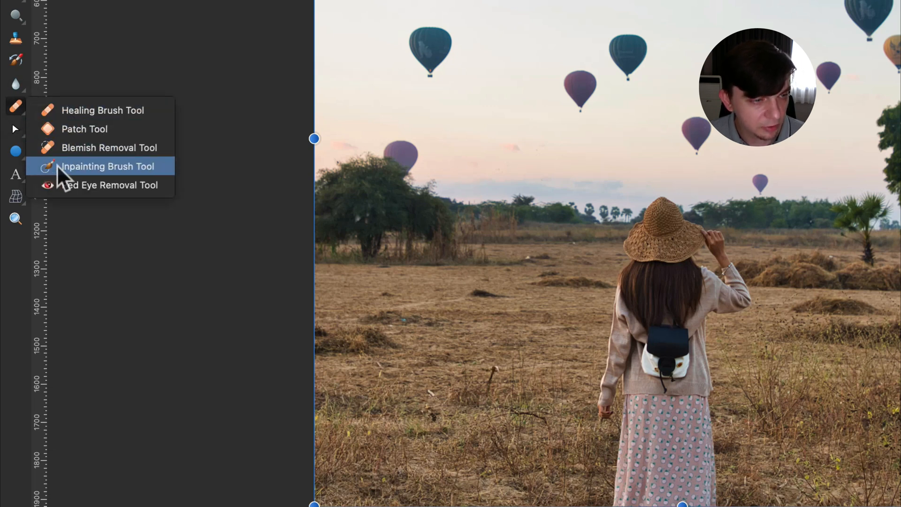
click(105, 166)
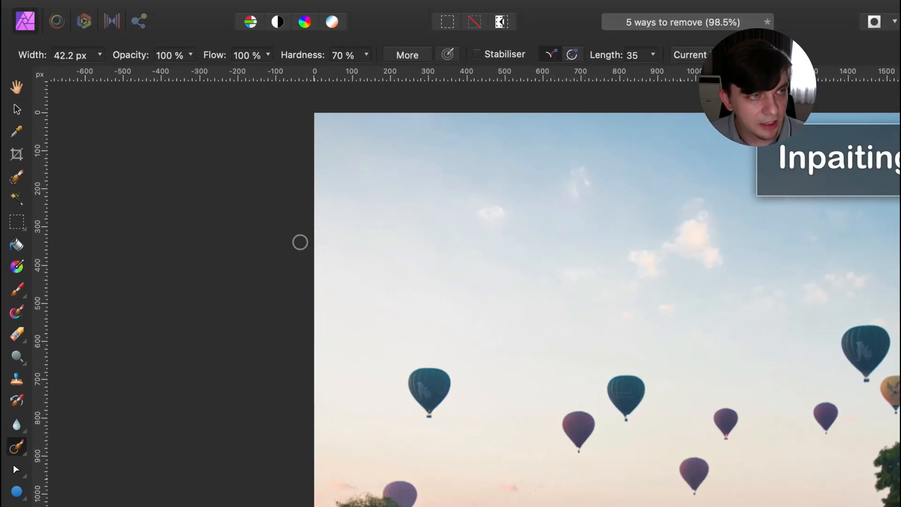
mouse_move(158, 66)
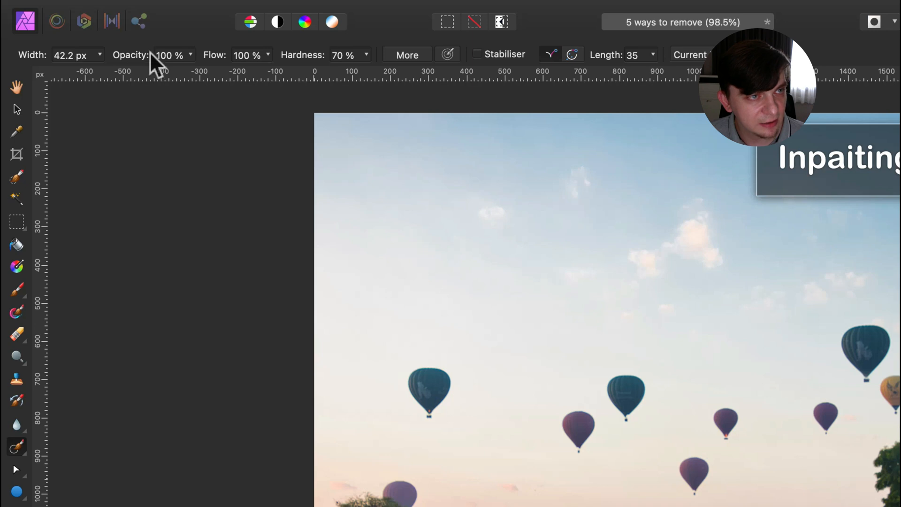
mouse_move(264, 72)
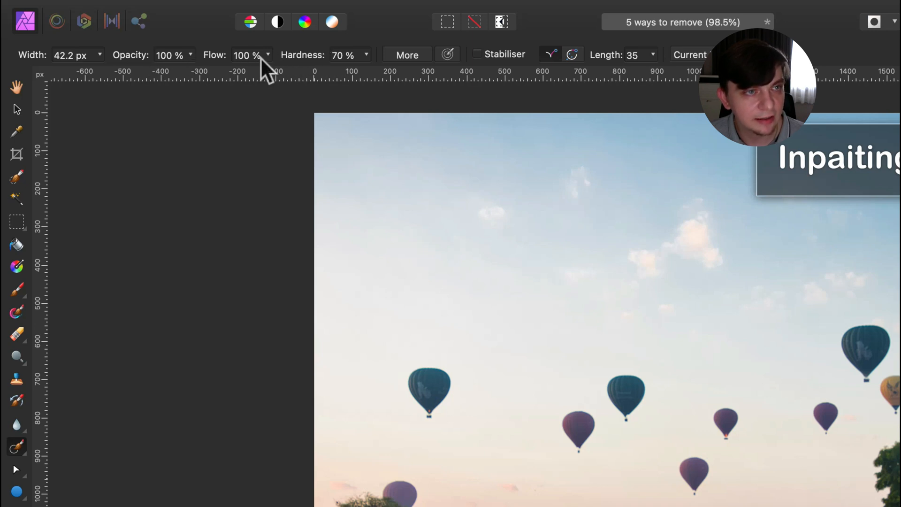
mouse_move(350, 66)
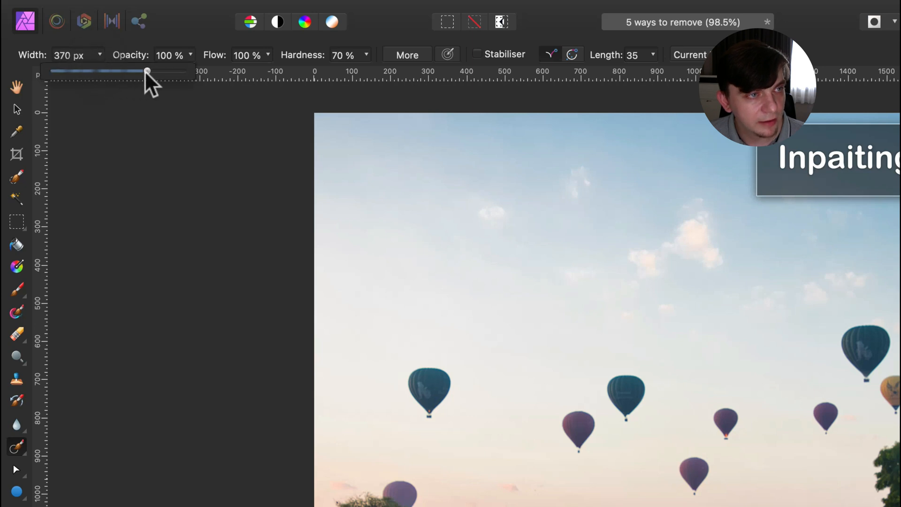
Step: Set the inpainting brush width to about 370 px
drag(148, 71, 76, 71)
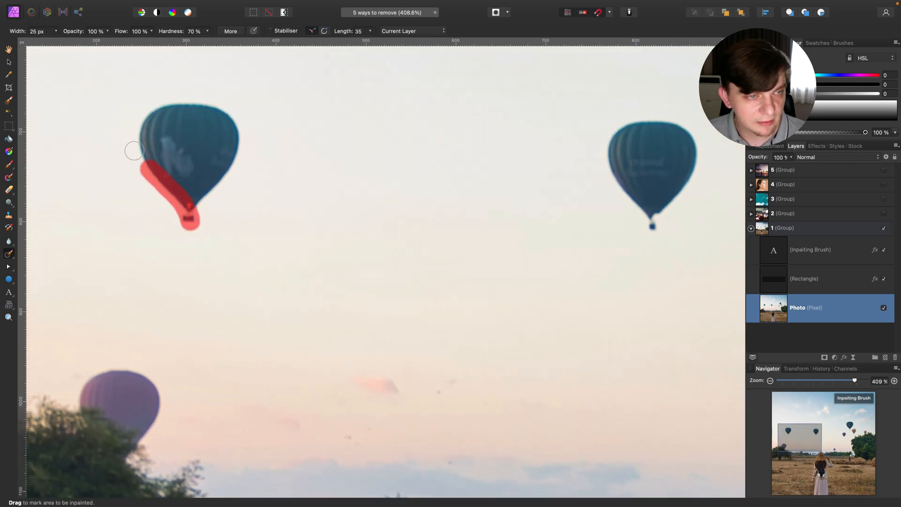
Step: Brush over the whole teal top-left balloon so it fills with sky
drag(133, 151, 208, 99)
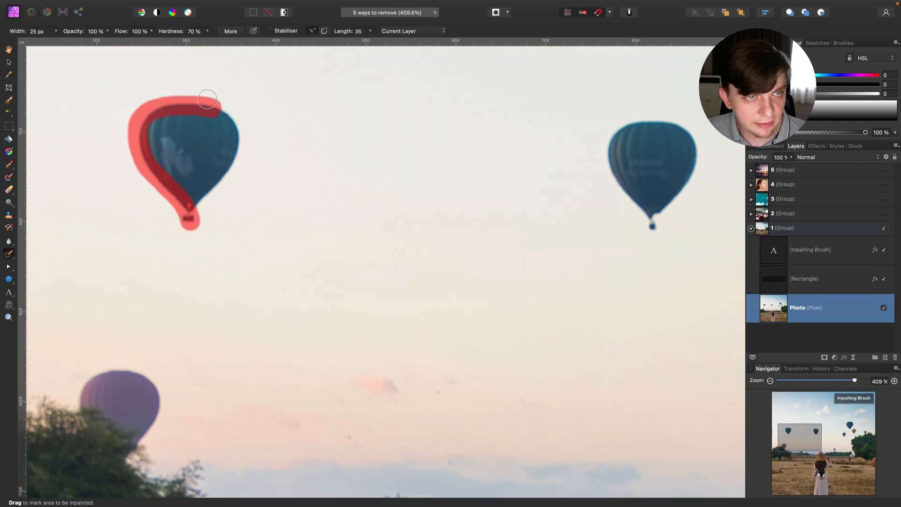
drag(208, 100, 201, 176)
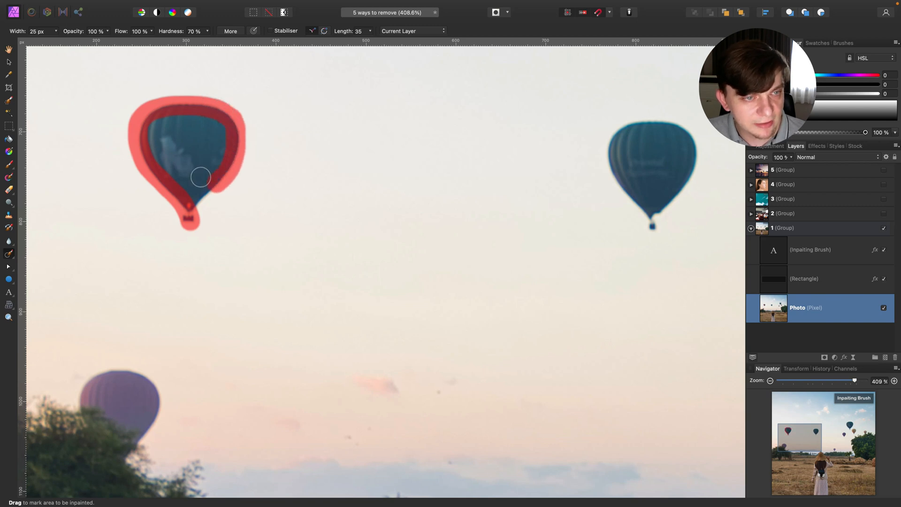
drag(201, 176, 151, 114)
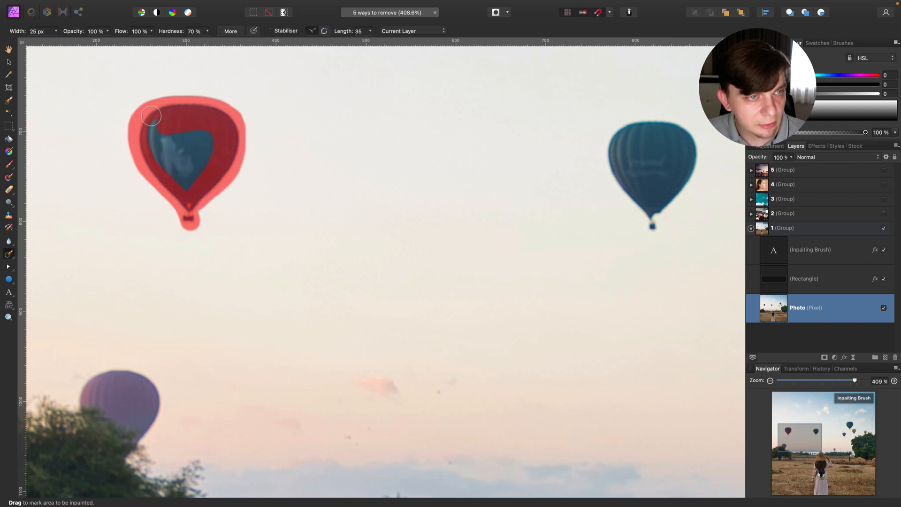
drag(152, 116, 186, 123)
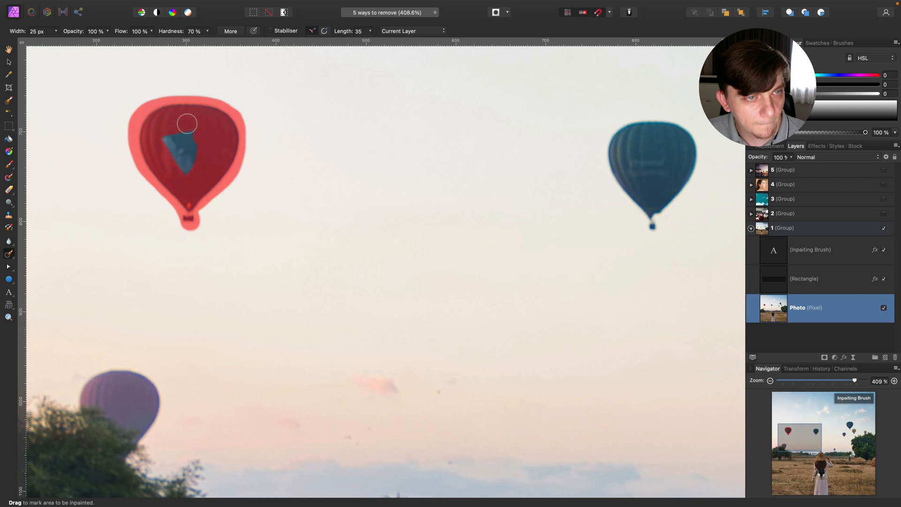
drag(187, 124, 177, 140)
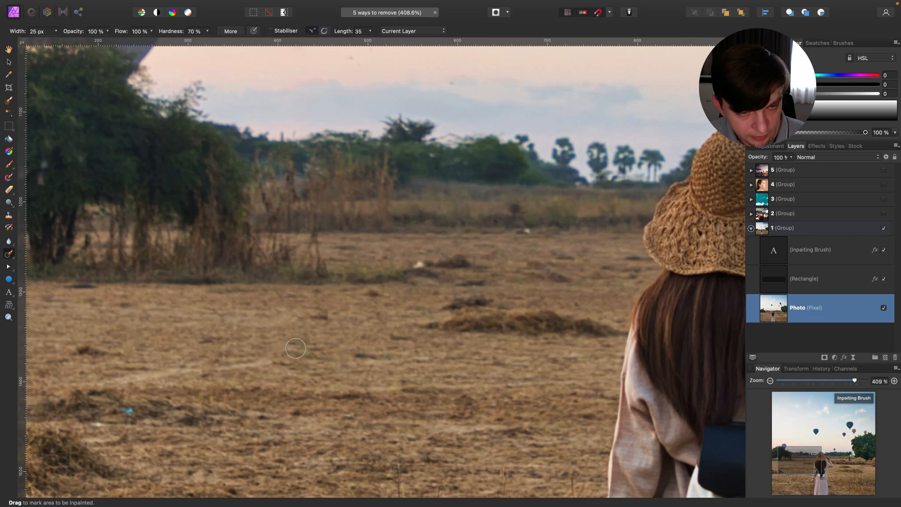
mouse_move(272, 415)
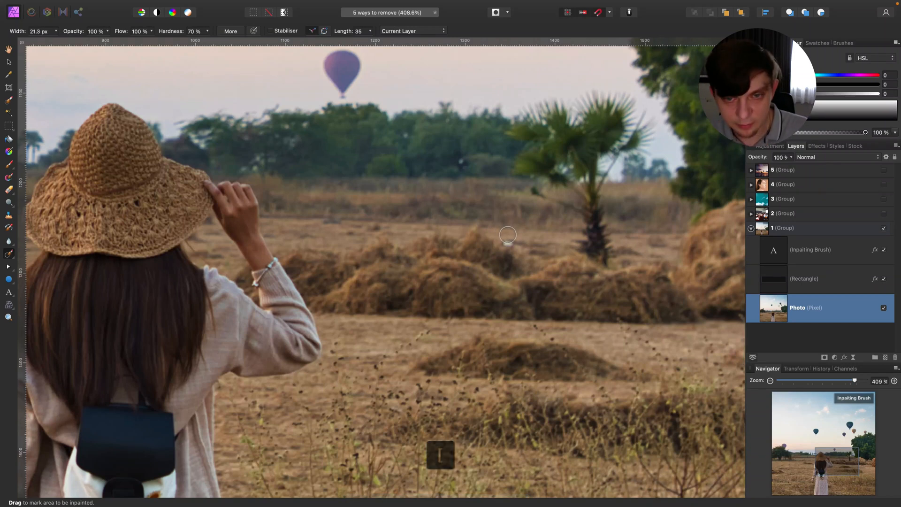
mouse_move(501, 230)
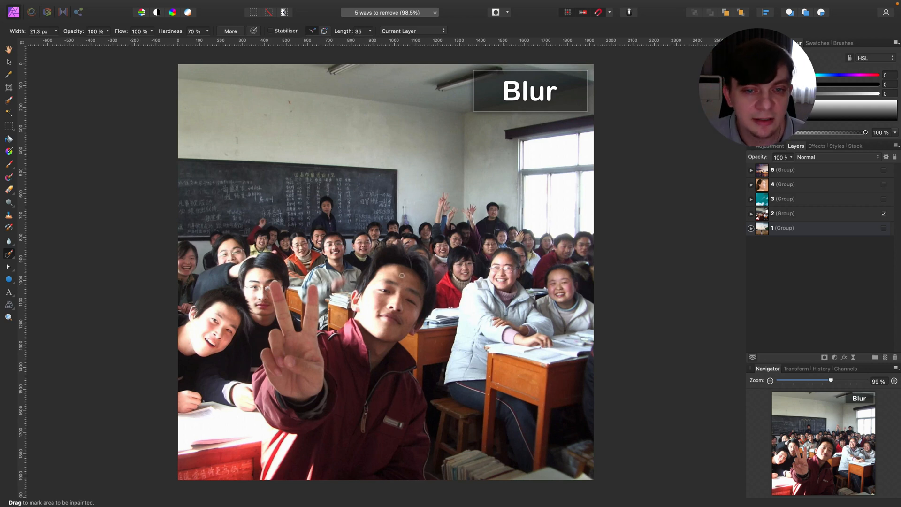
mouse_move(365, 281)
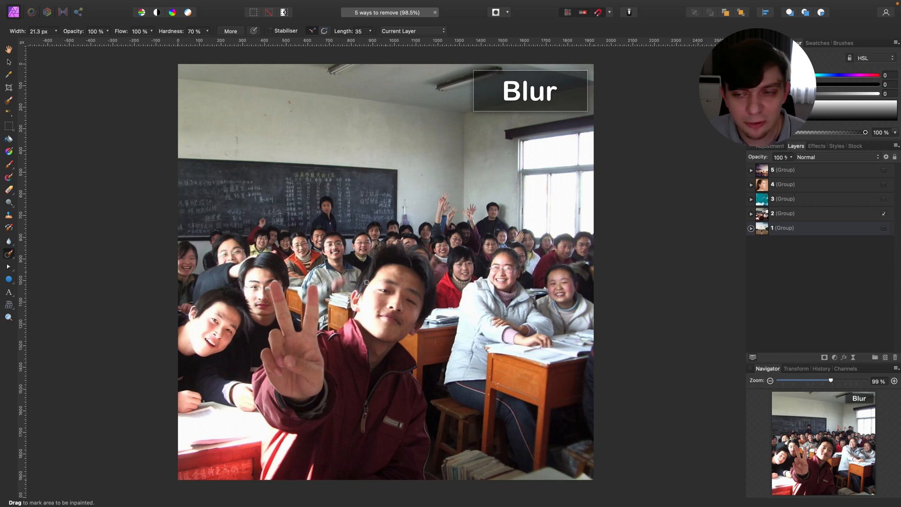
Step: Expand the Blur group and make its classroom Photo layer active
click(805, 213)
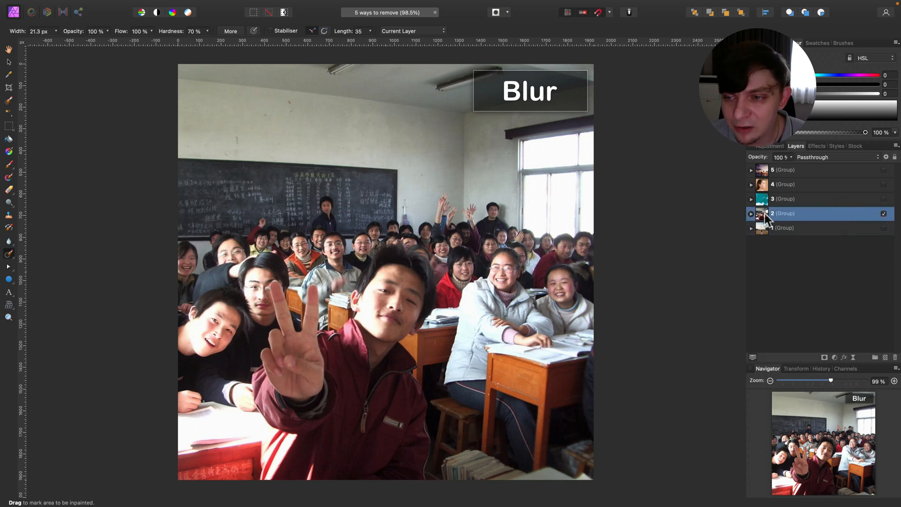
click(751, 213)
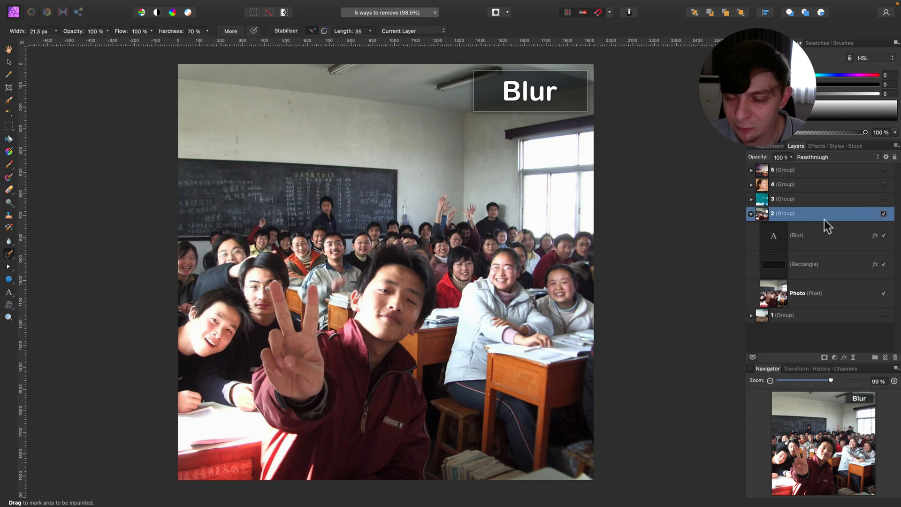
mouse_move(812, 223)
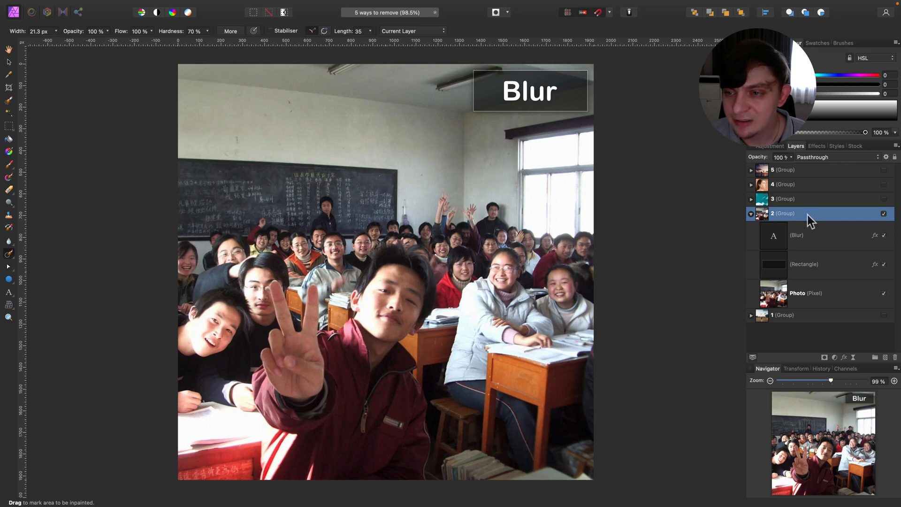
click(805, 293)
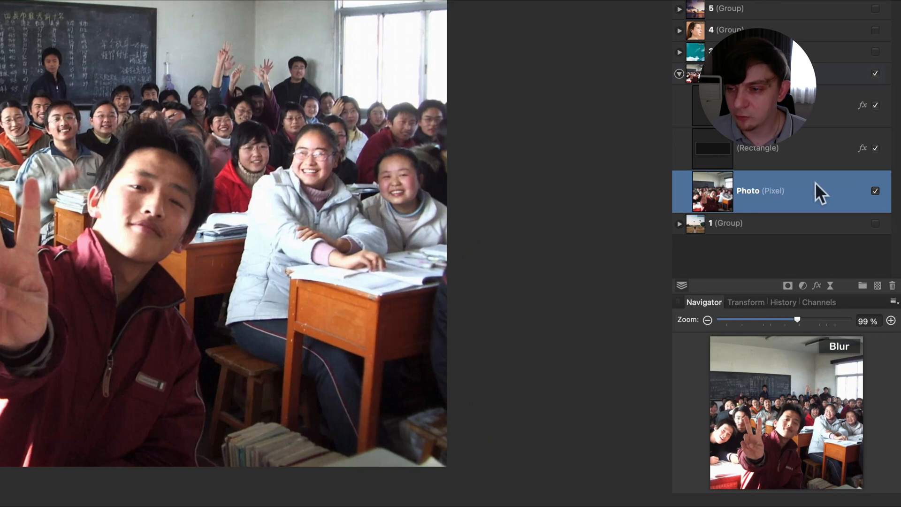
Step: Duplicate the classroom Photo layer and merge an 8.5 px Gaussian blur into the copy
right_click(761, 190)
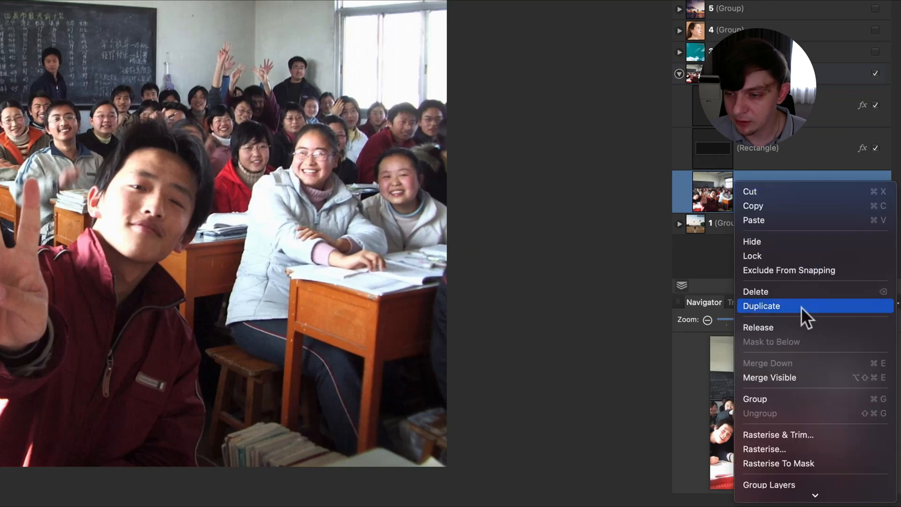
click(761, 305)
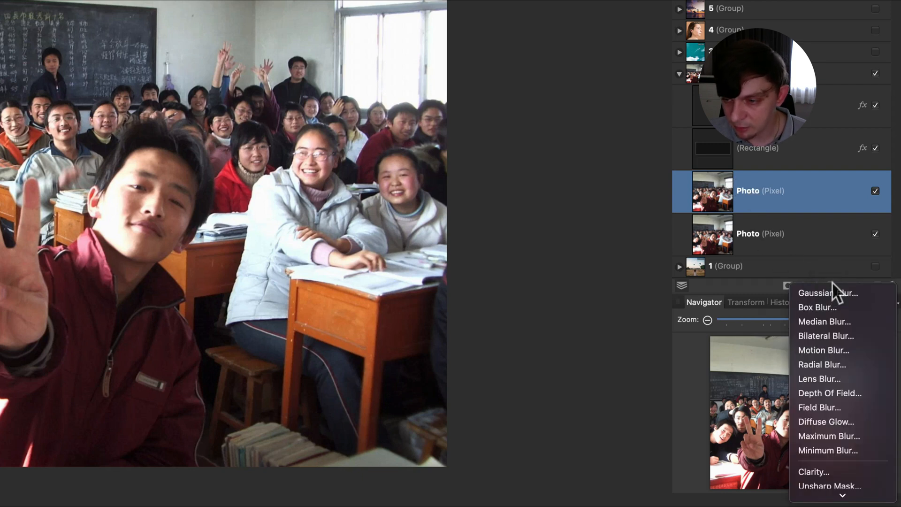
mouse_move(828, 293)
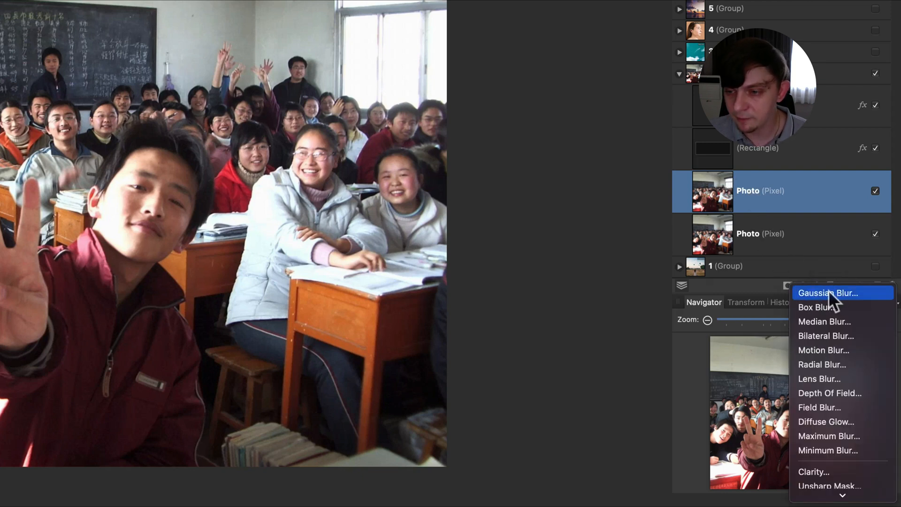
click(825, 293)
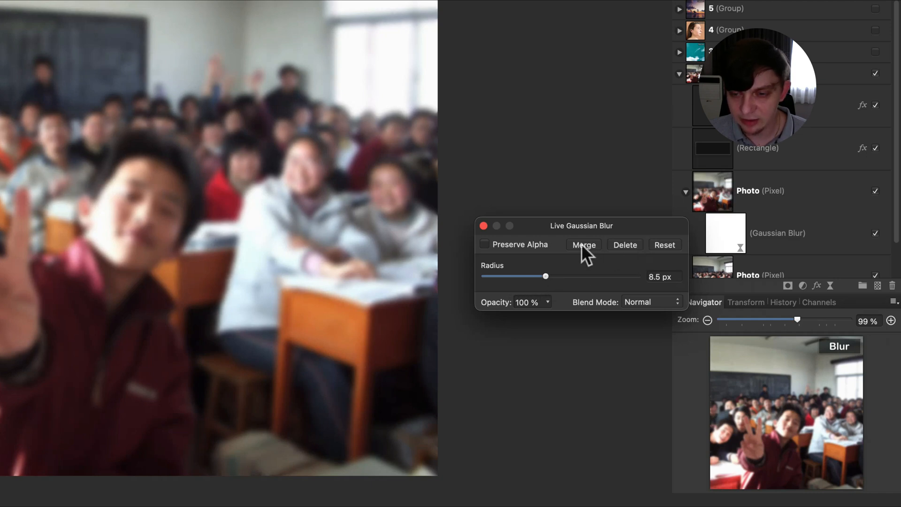
click(583, 244)
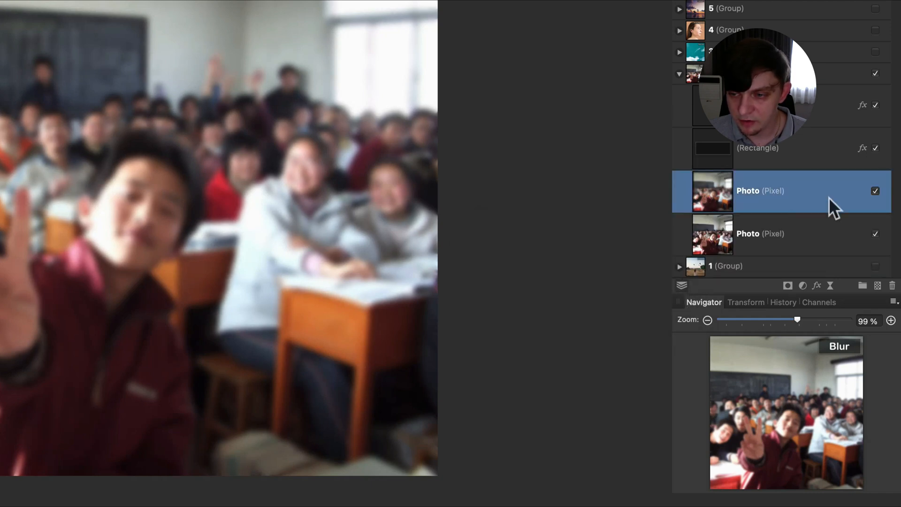
click(876, 191)
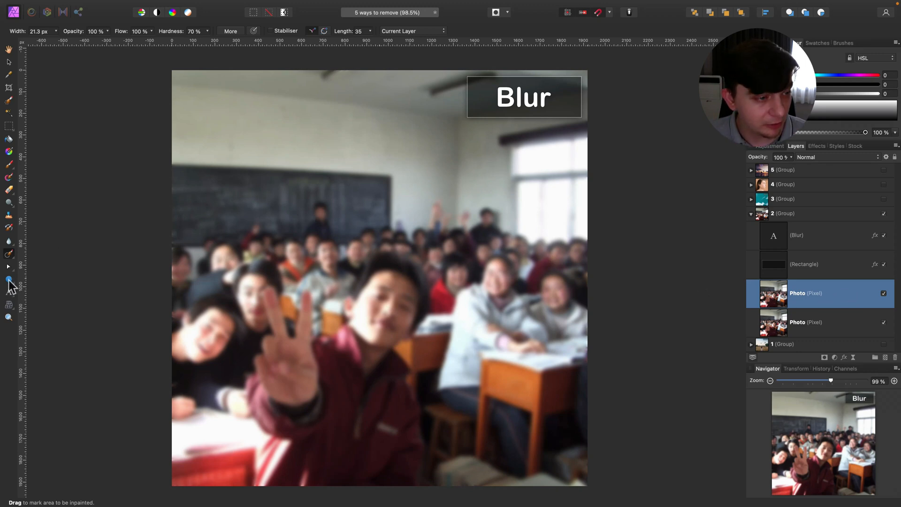
Step: Set the white Ellipse layer to Mask to Below over the blurred photo copy
click(8, 280)
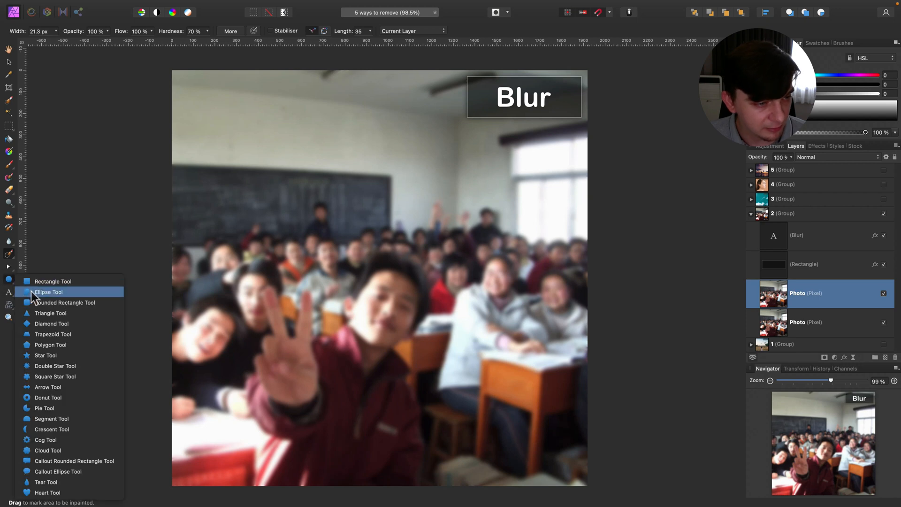
click(49, 292)
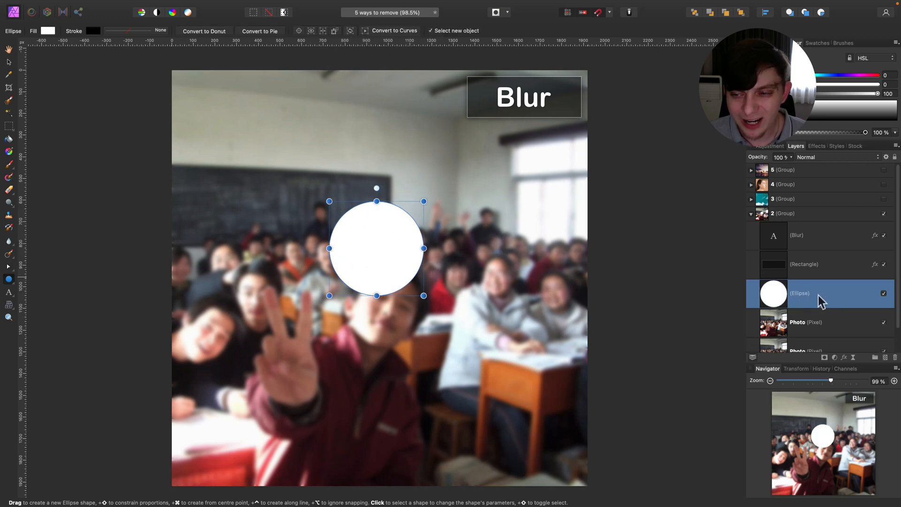
right_click(799, 293)
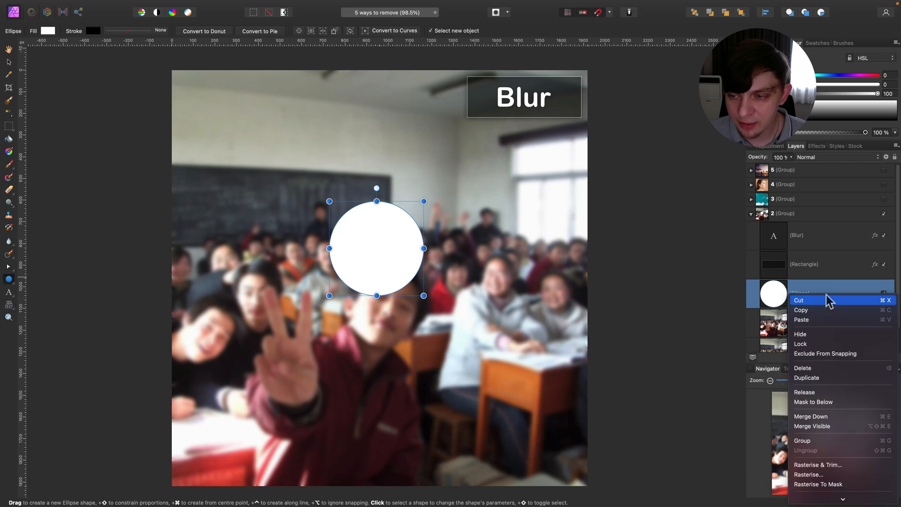
mouse_move(816, 402)
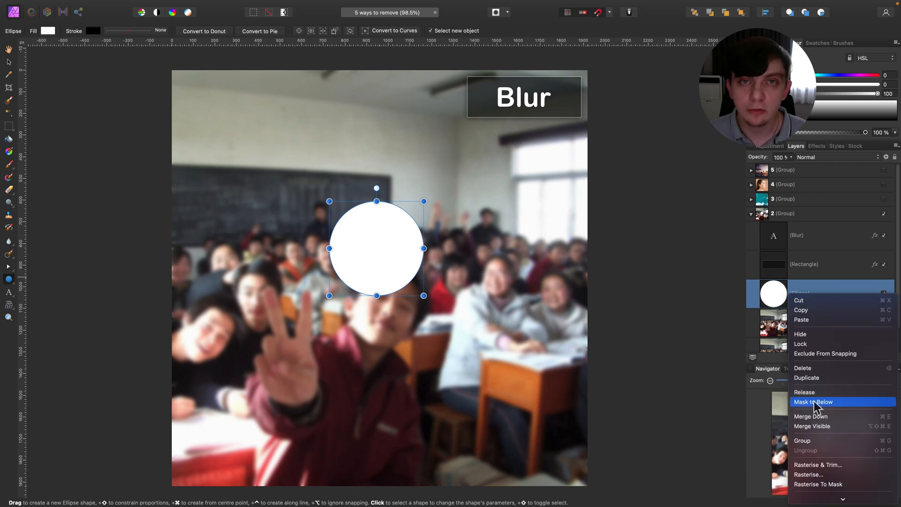
click(815, 402)
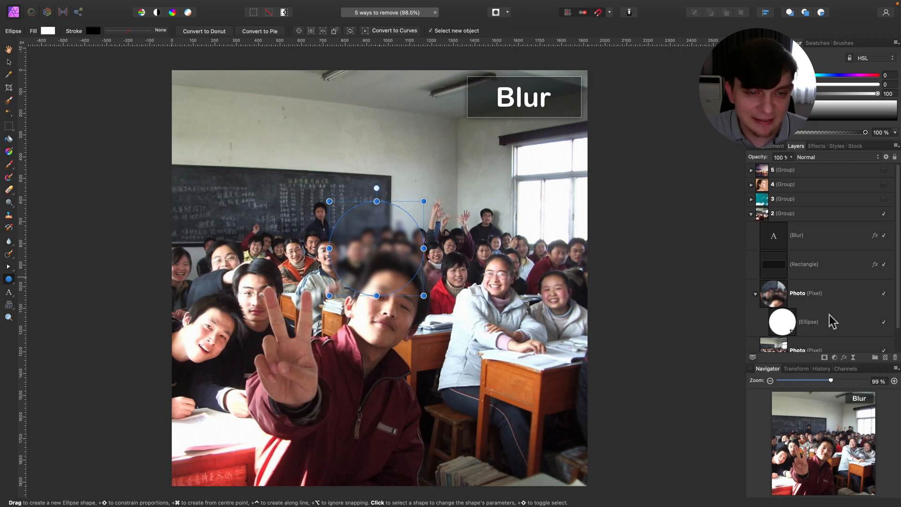
click(808, 322)
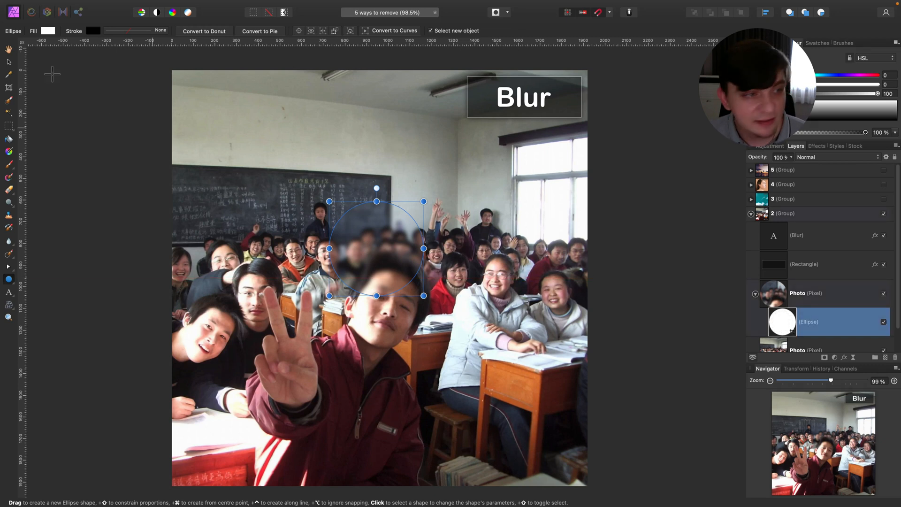
Step: Reposition and resize the ellipse mask over the white-jacketed woman's face
click(808, 322)
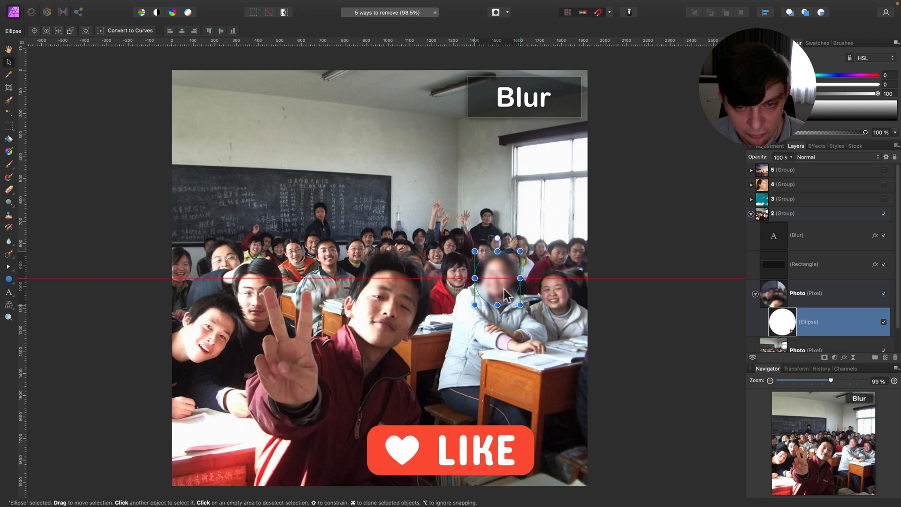
click(805, 293)
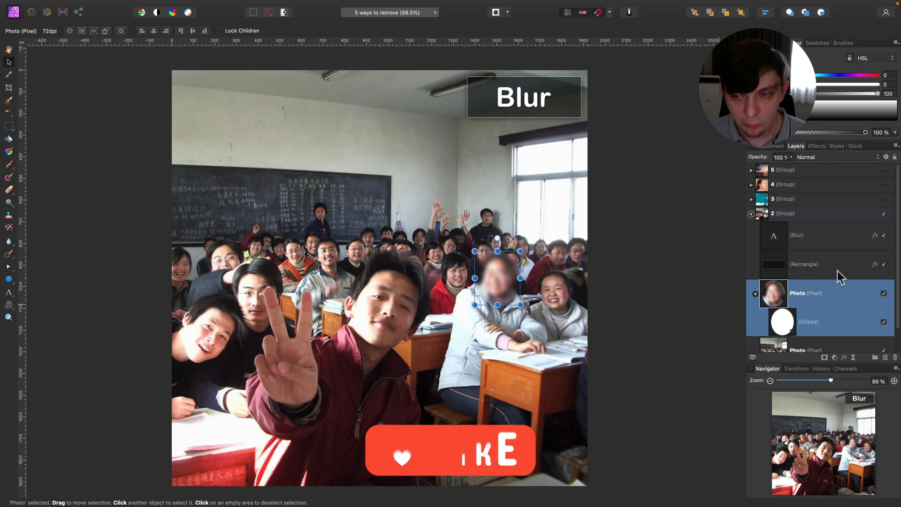
click(805, 264)
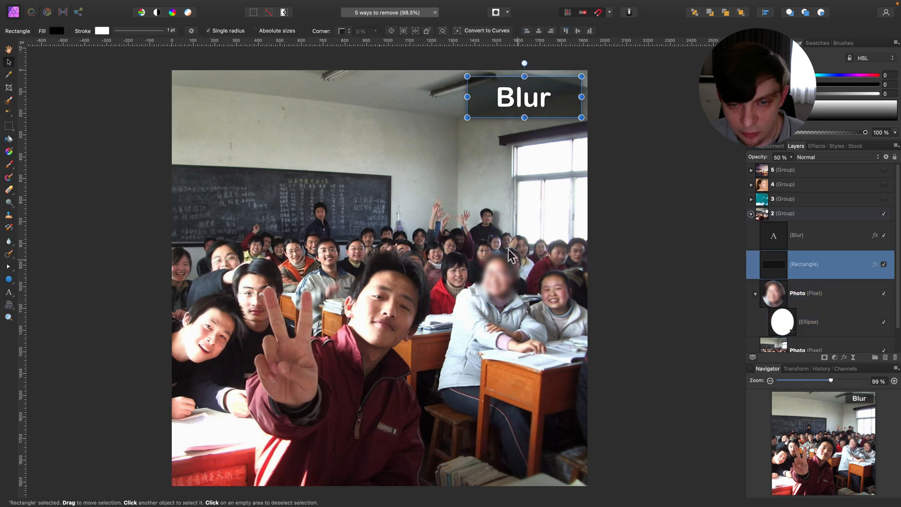
mouse_move(791, 325)
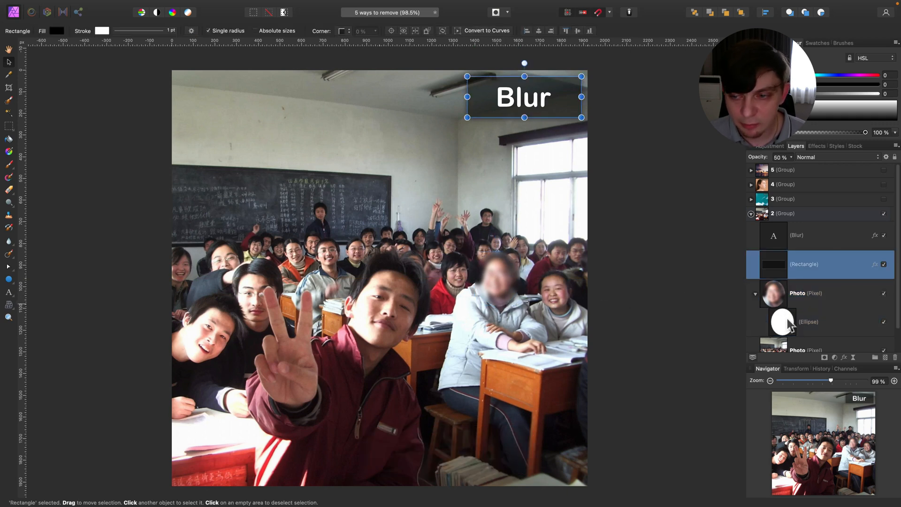
click(808, 322)
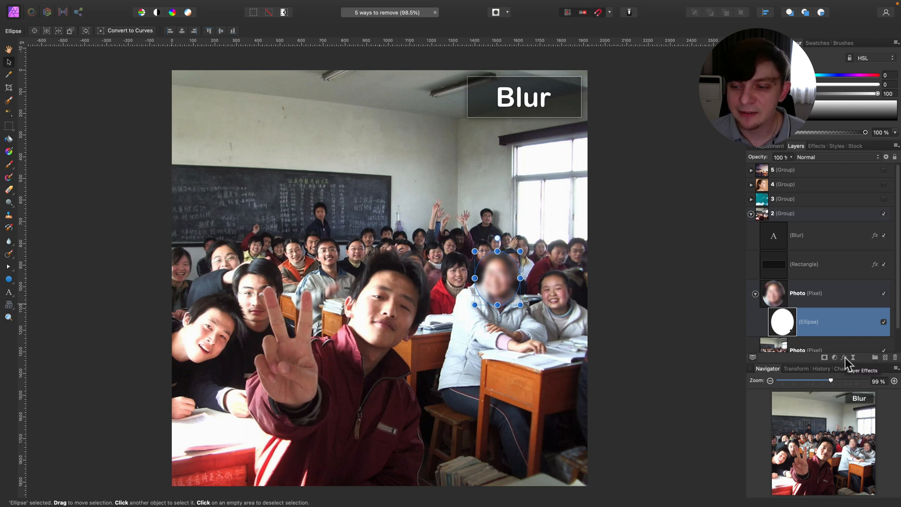
Step: Give the circle mask a Gaussian Blur layer effect of about 2.9 px radius
click(853, 358)
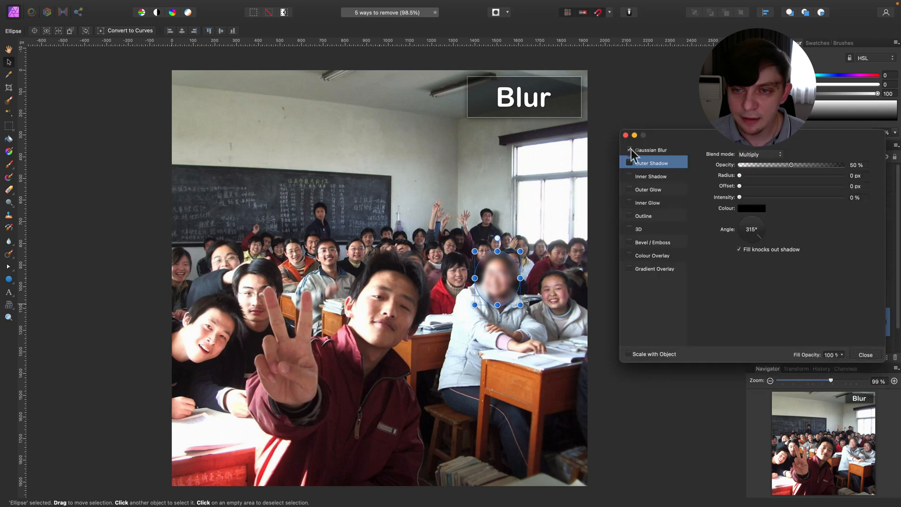
click(651, 150)
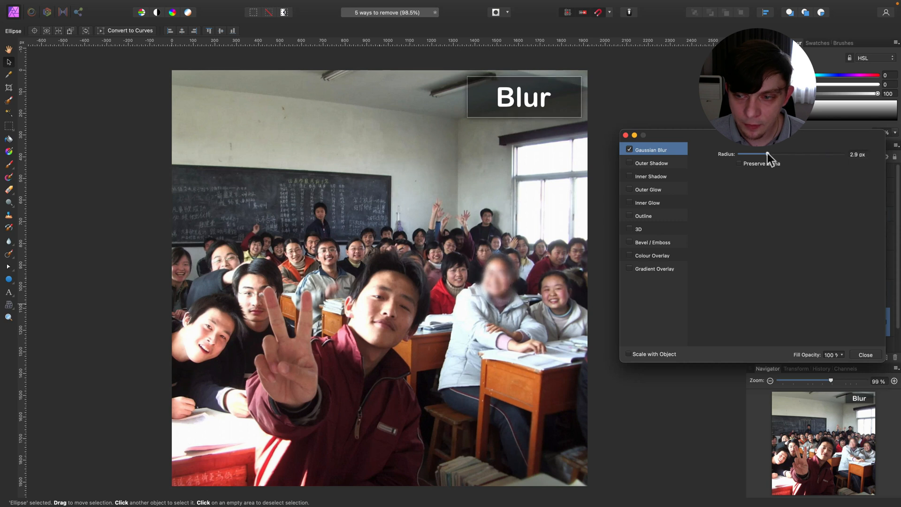
click(865, 355)
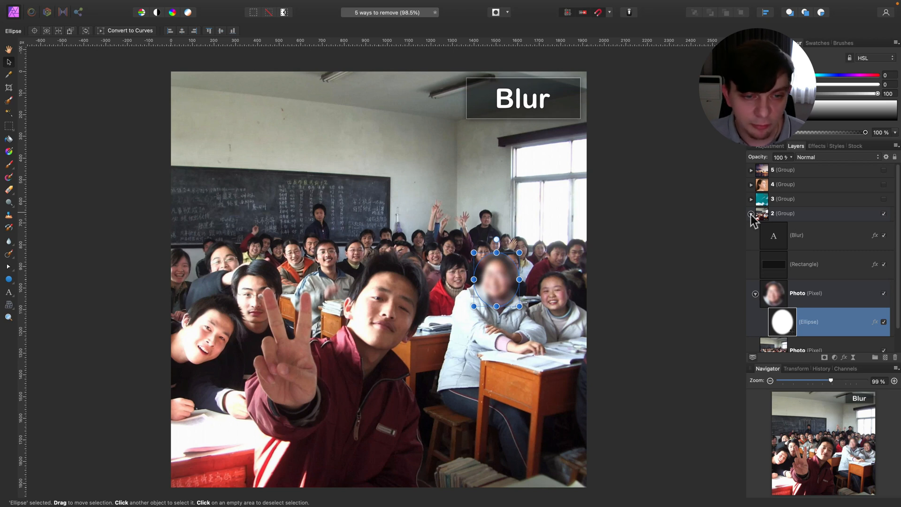
click(751, 214)
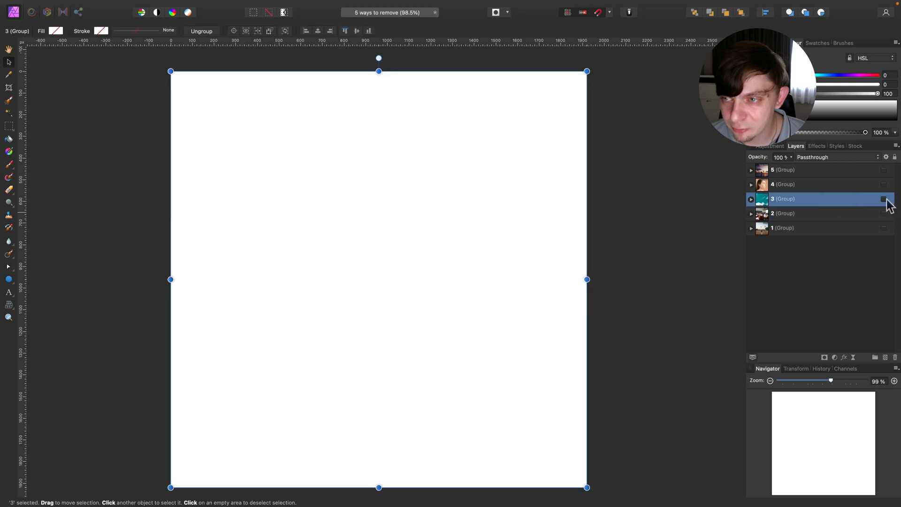
Step: Show group 3 and patch the speedboat out with nearby clear water using the Patch Tool
click(883, 199)
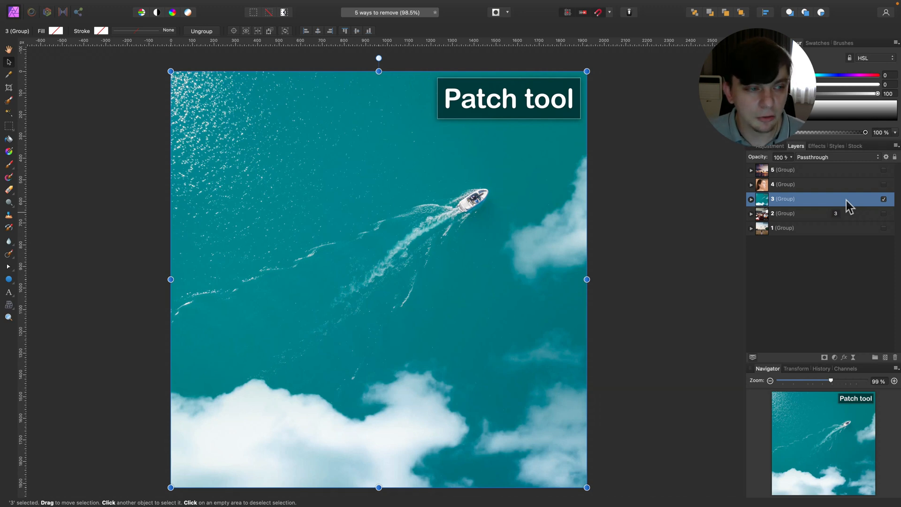
mouse_move(690, 185)
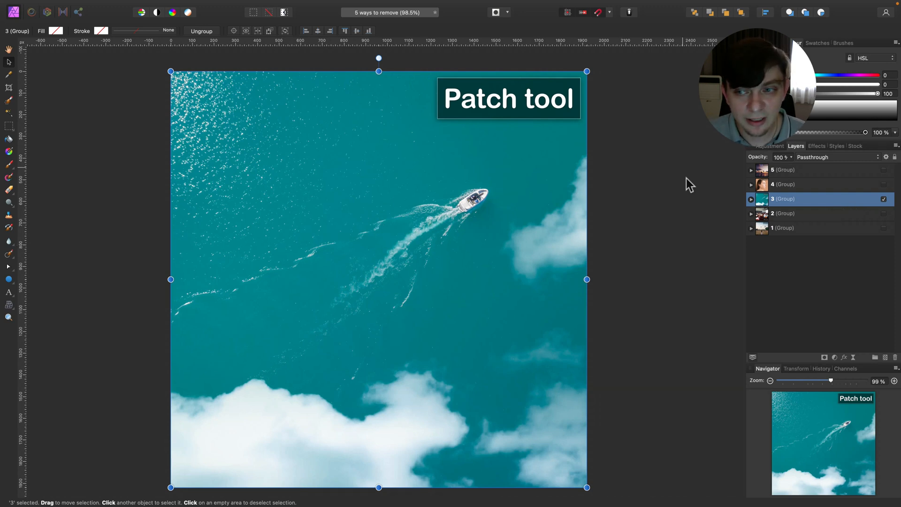
click(750, 199)
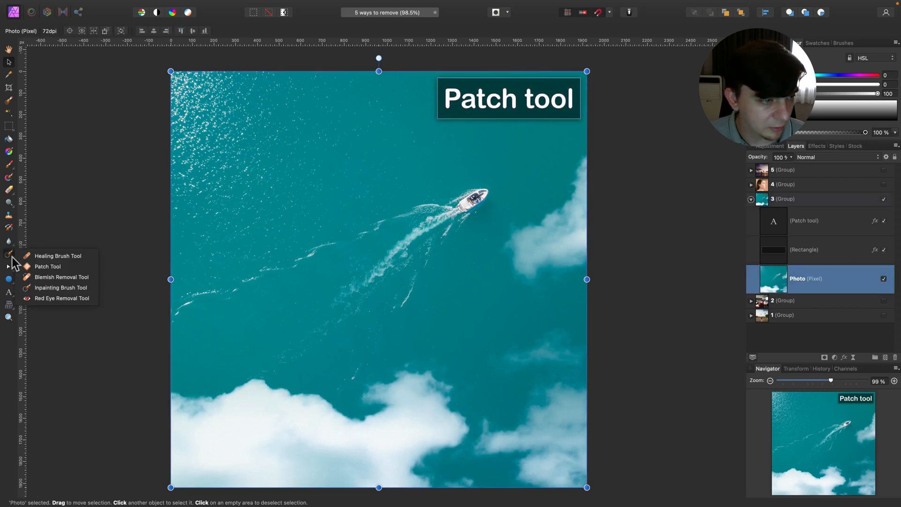
mouse_move(48, 267)
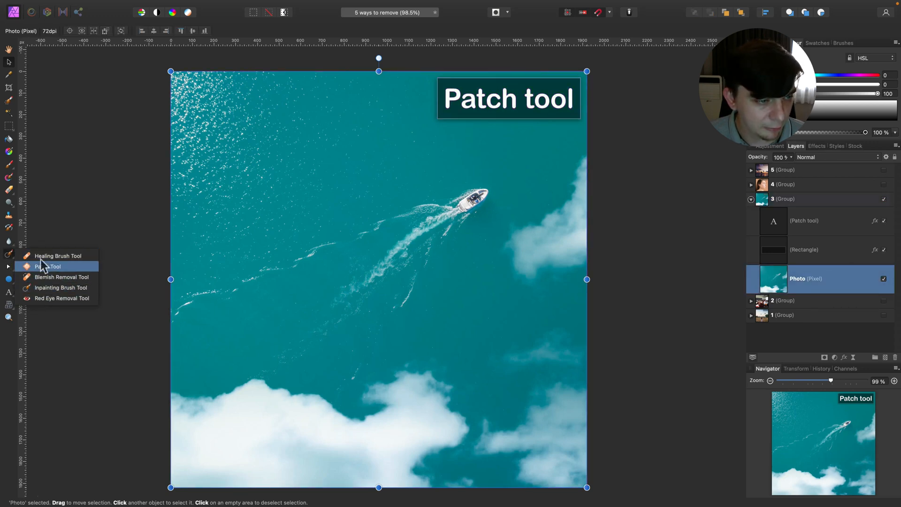
mouse_move(36, 270)
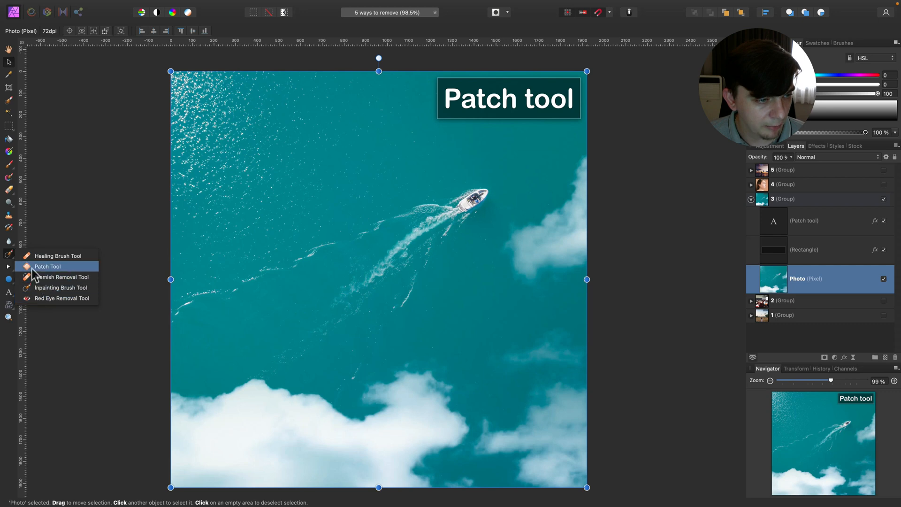
click(48, 266)
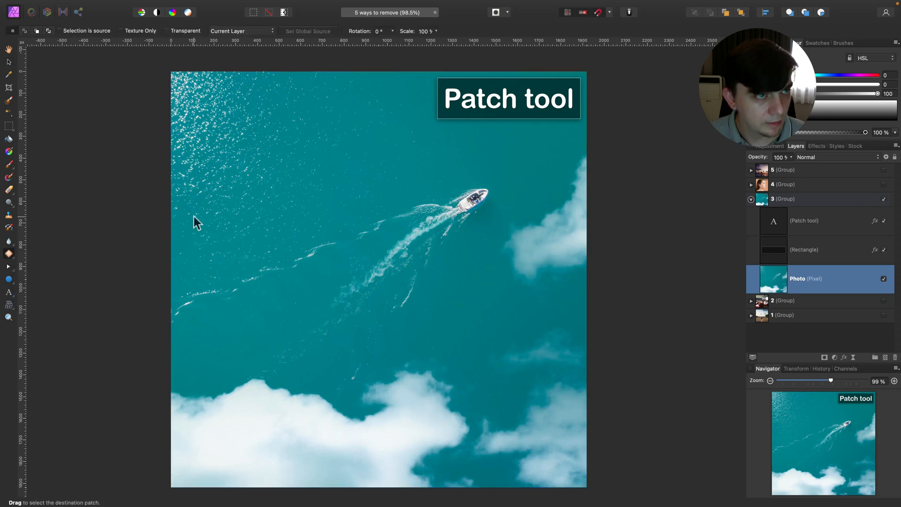
mouse_move(491, 191)
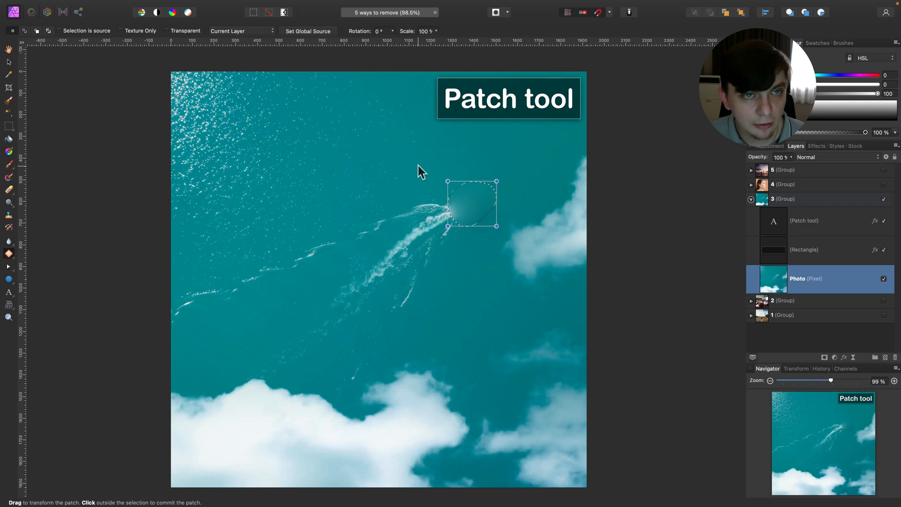
click(419, 172)
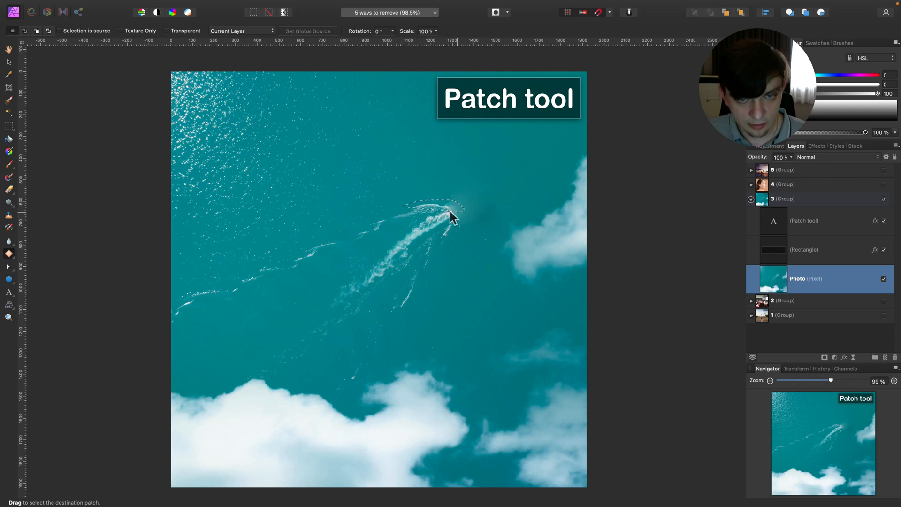
mouse_move(388, 221)
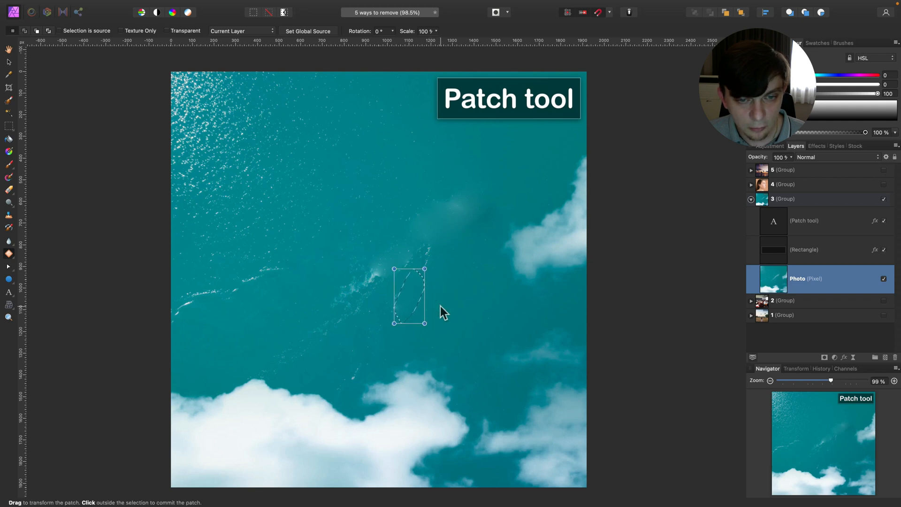
Step: Patch the boat's wake sections with clean water
click(469, 260)
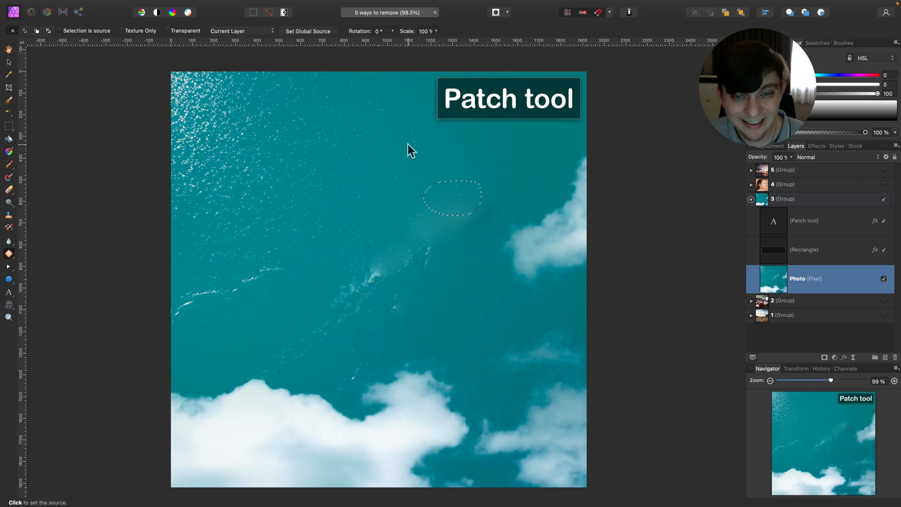
click(410, 150)
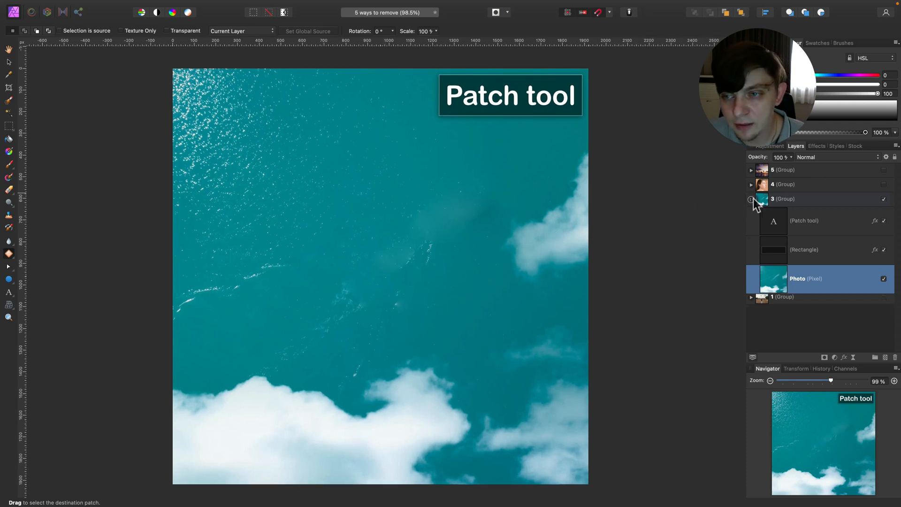
Step: Collapse the boat group, show and expand the portrait group, and select its Blemish Removal Tool label
click(783, 184)
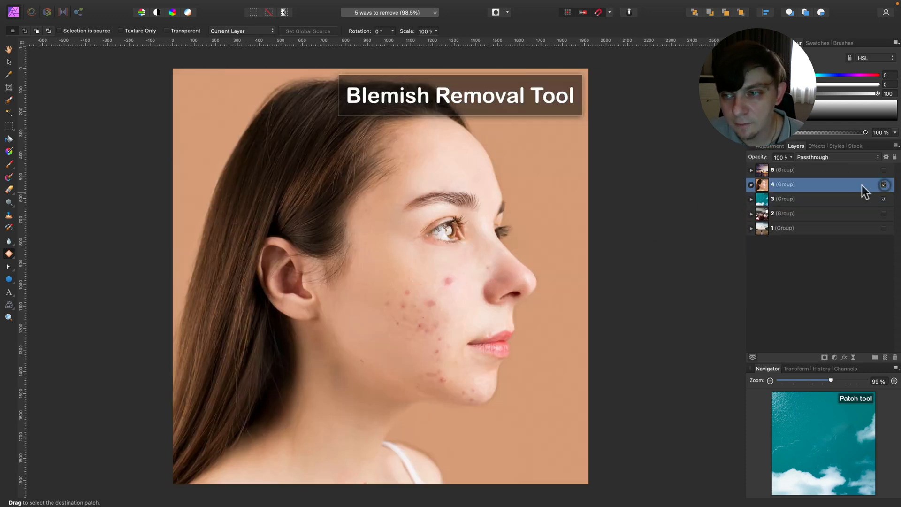
click(751, 185)
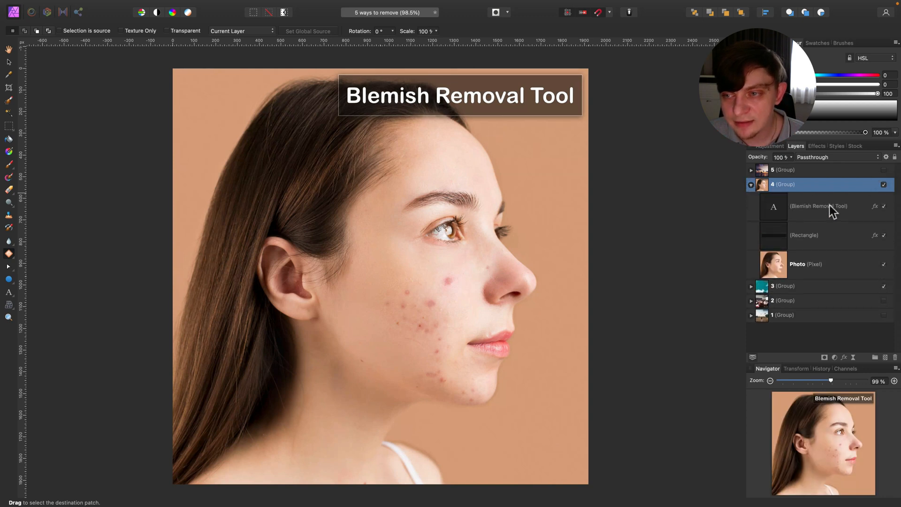
click(819, 205)
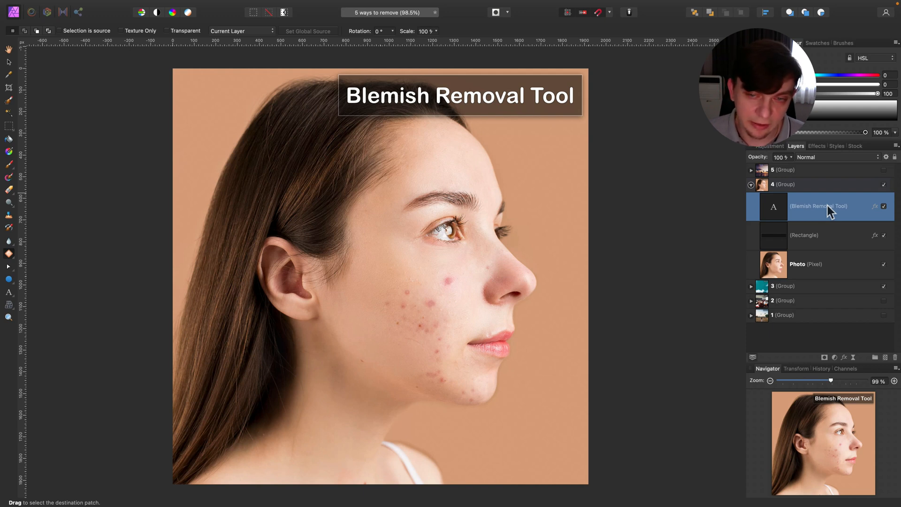
mouse_move(827, 213)
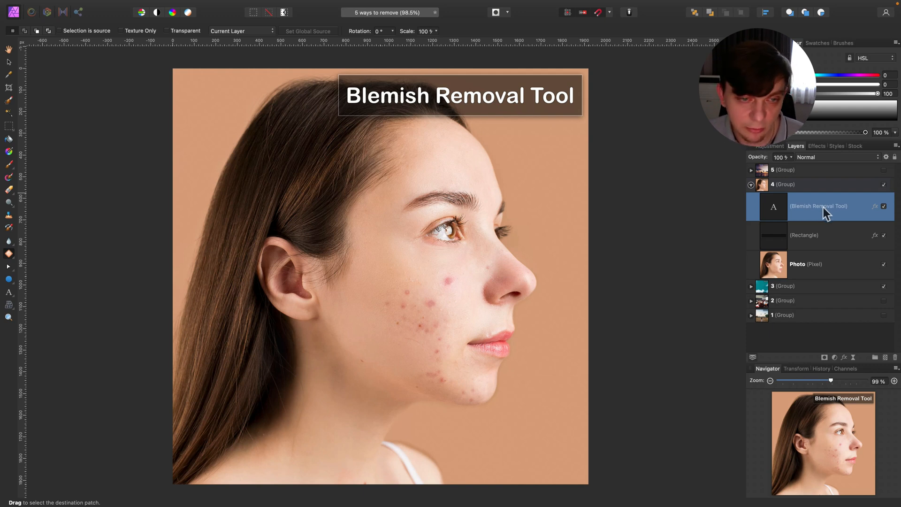
mouse_move(809, 212)
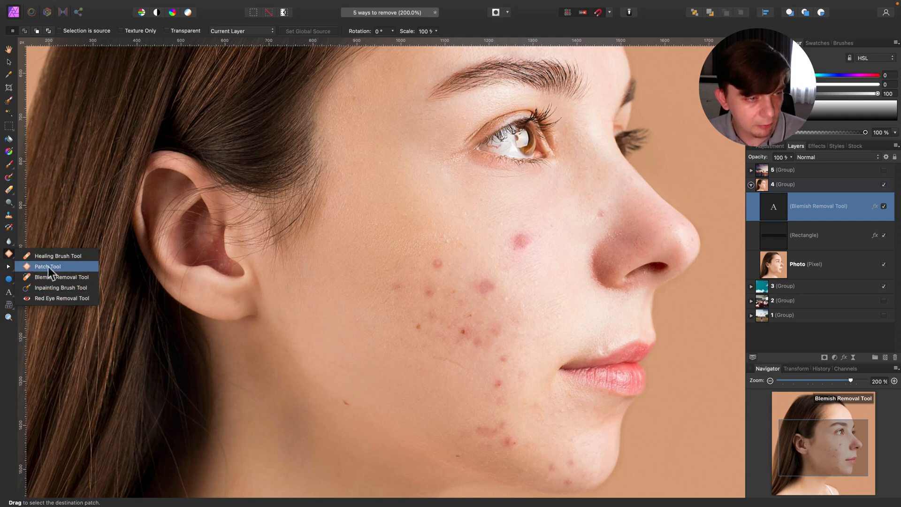
mouse_move(52, 277)
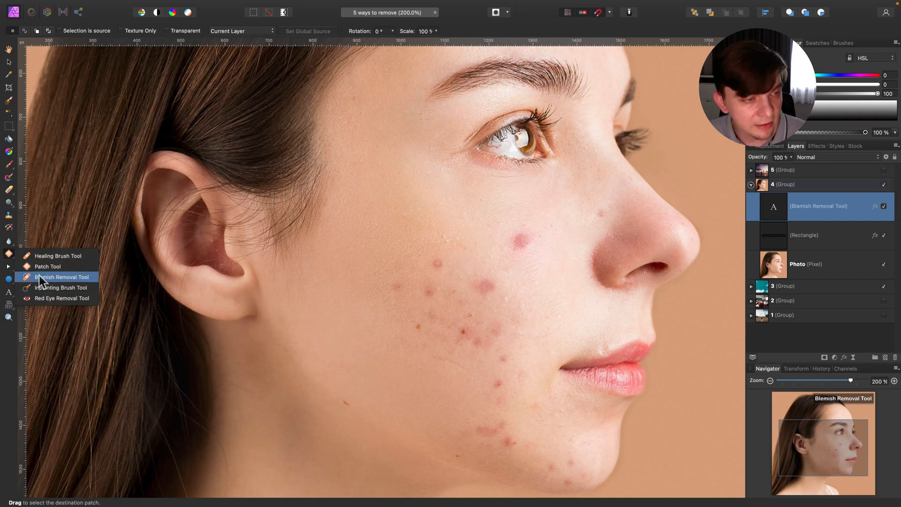
Step: Try the Blemish Removal Tool on a cheek blemish, then target the portrait's Photo layer
click(62, 277)
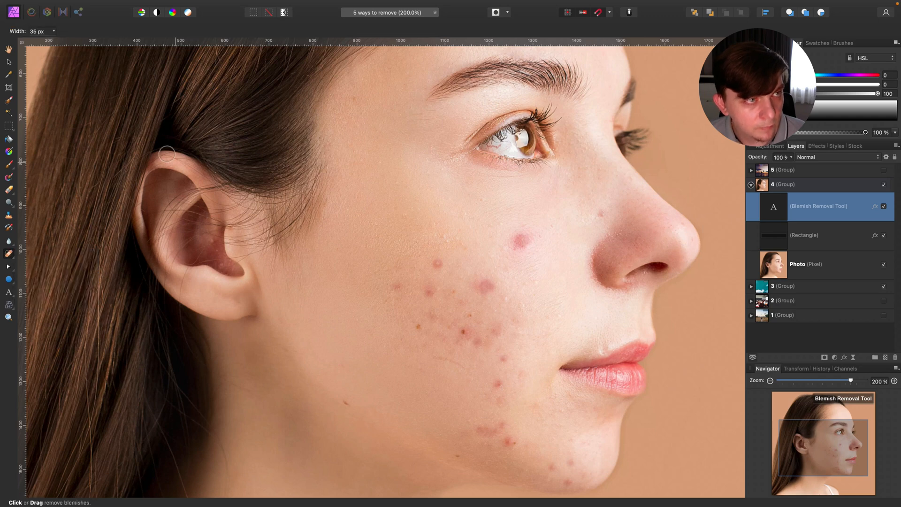
mouse_move(231, 125)
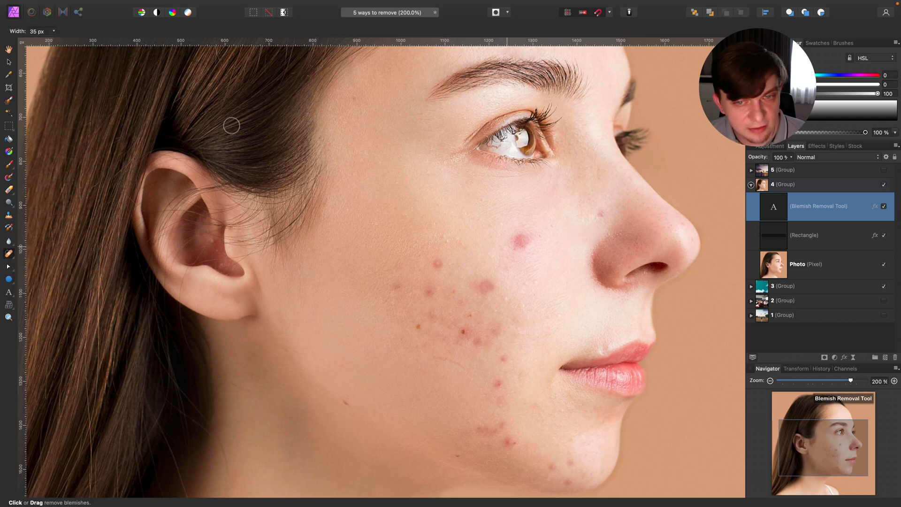
drag(31, 41, 57, 41)
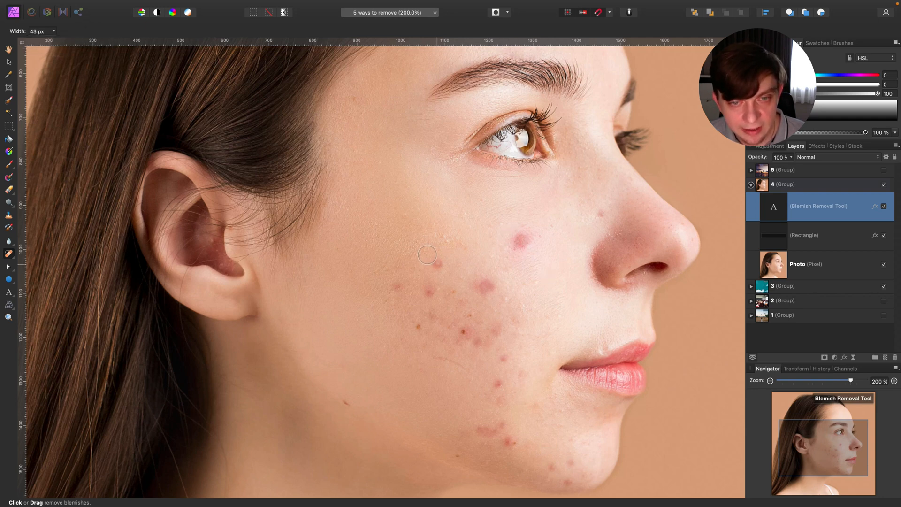
click(436, 263)
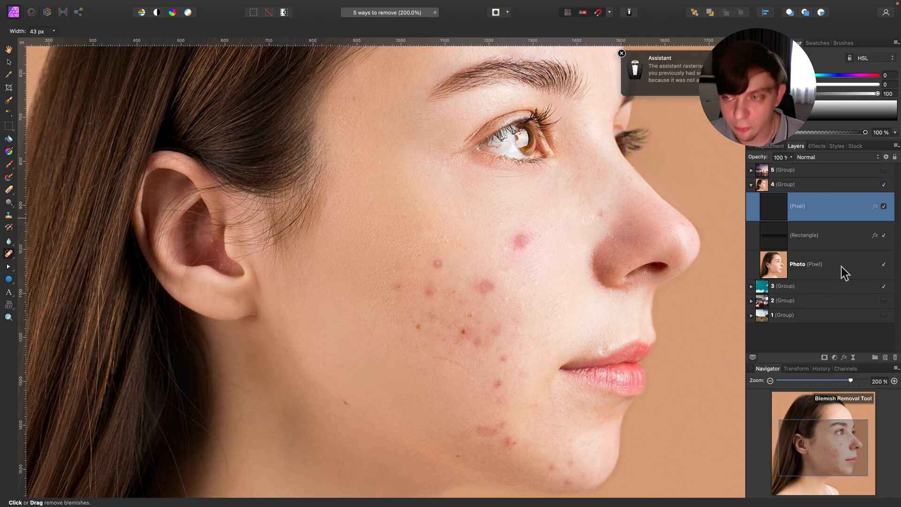
click(805, 263)
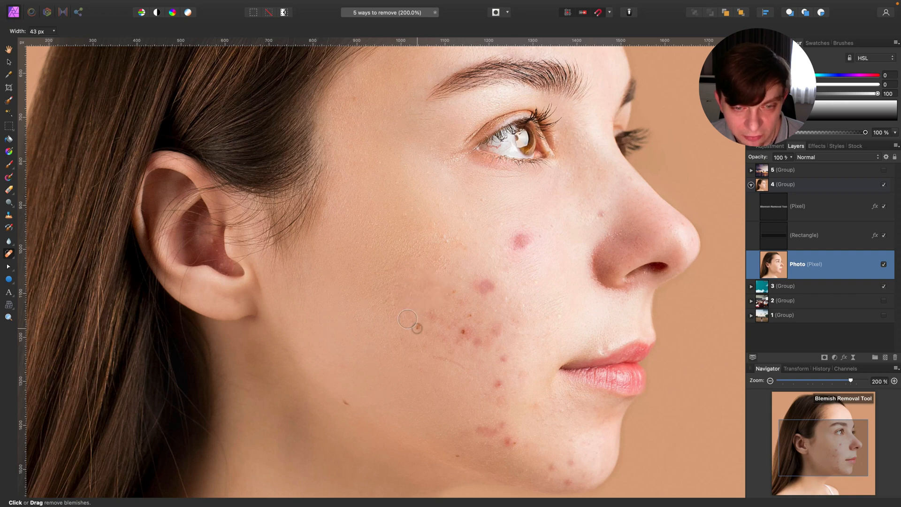
mouse_move(441, 282)
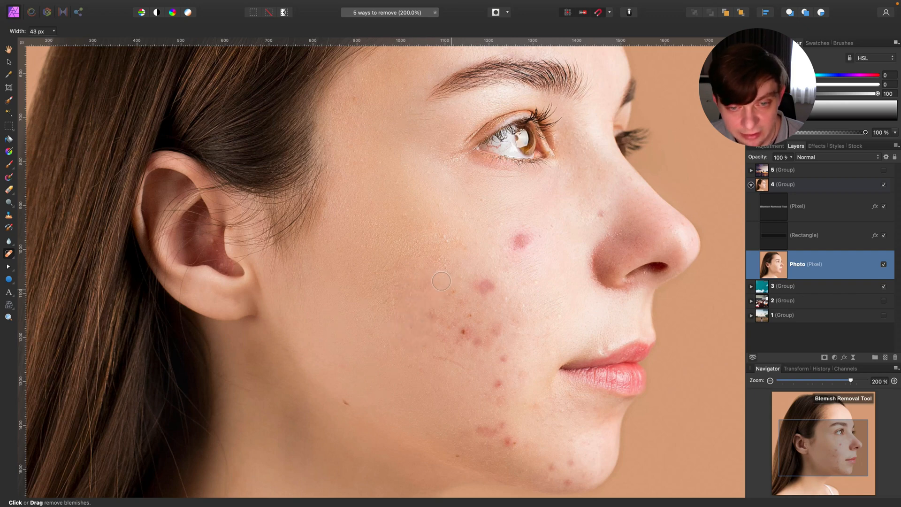
mouse_move(428, 269)
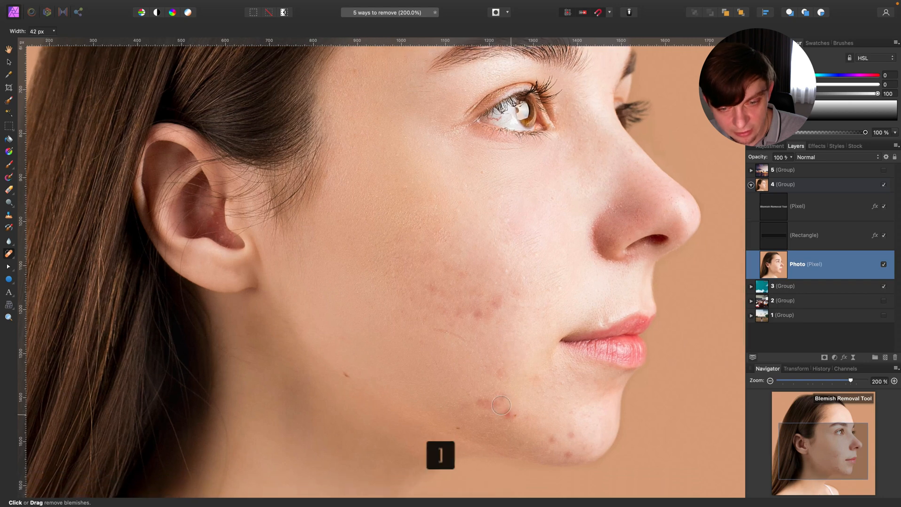
mouse_move(497, 369)
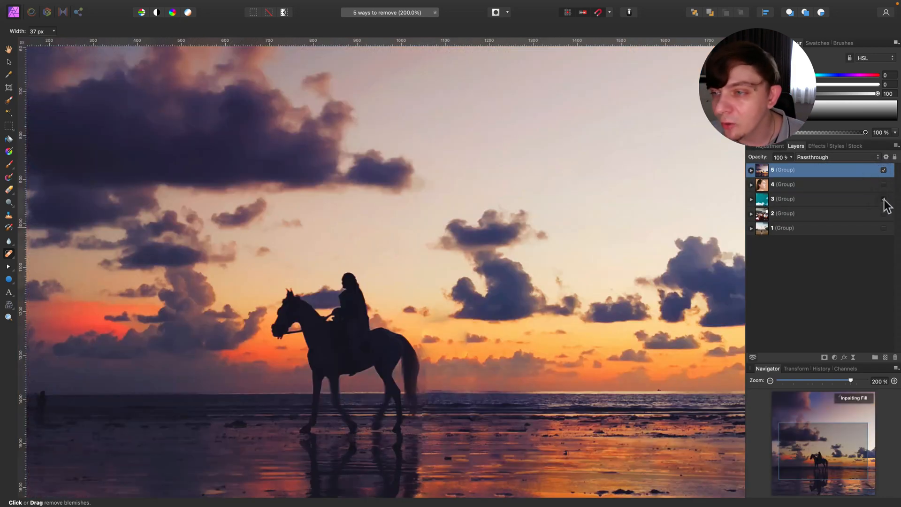
Step: Show only the horse rider group and make its sunset Photo layer the active layer
click(751, 169)
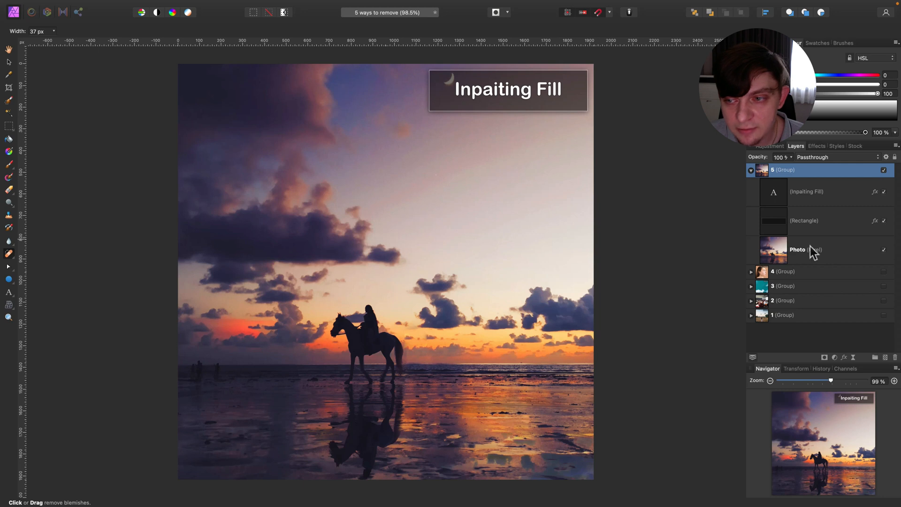
click(804, 250)
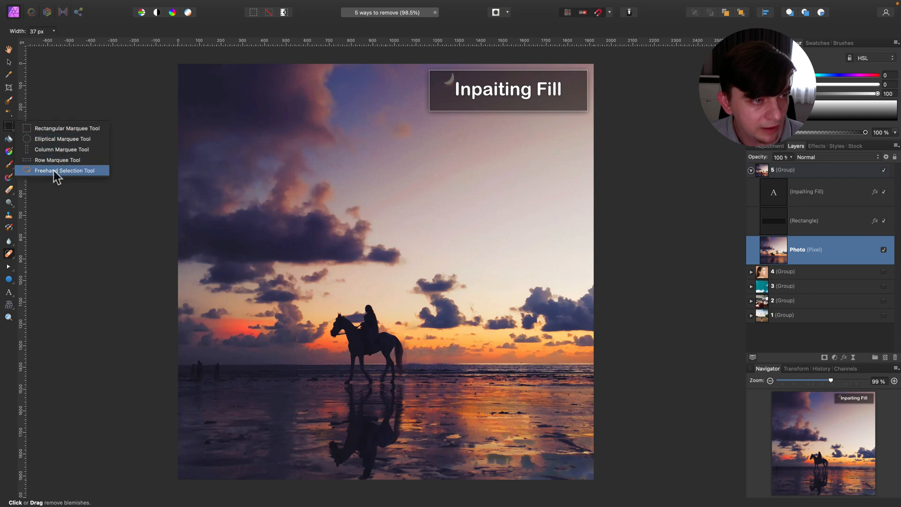
mouse_move(67, 174)
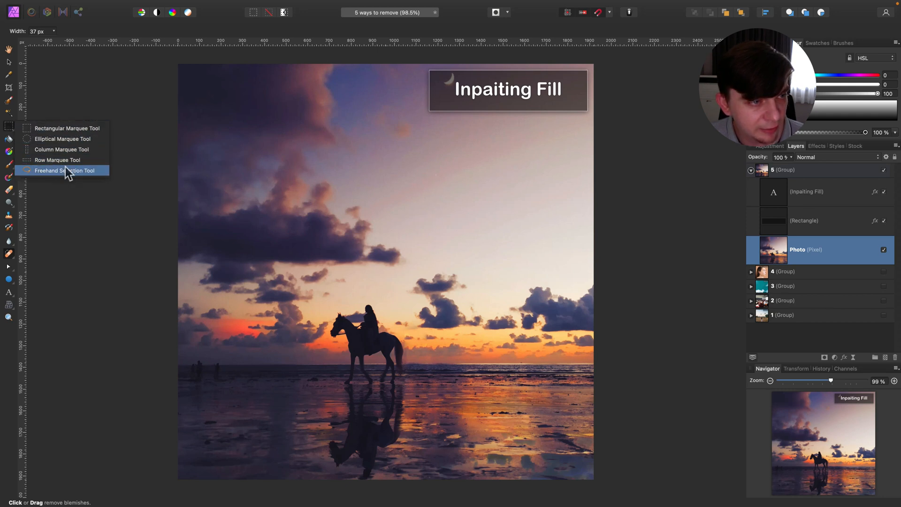
Step: Draw a loose freehand selection around the horse, rider and reflection on the sand
click(65, 170)
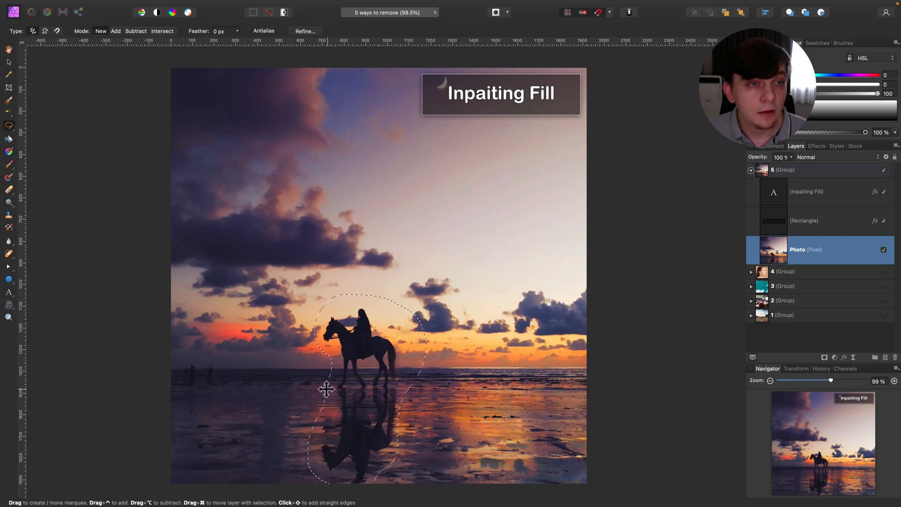
mouse_move(269, 231)
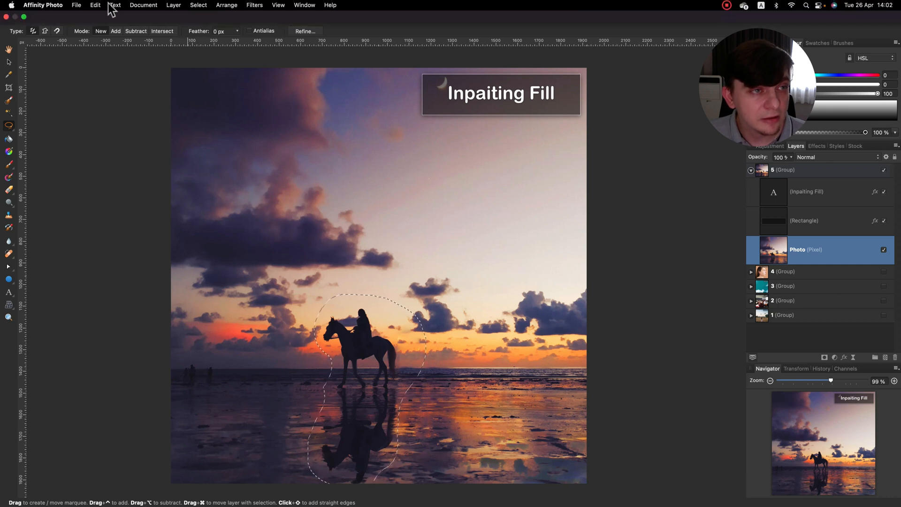
mouse_move(115, 11)
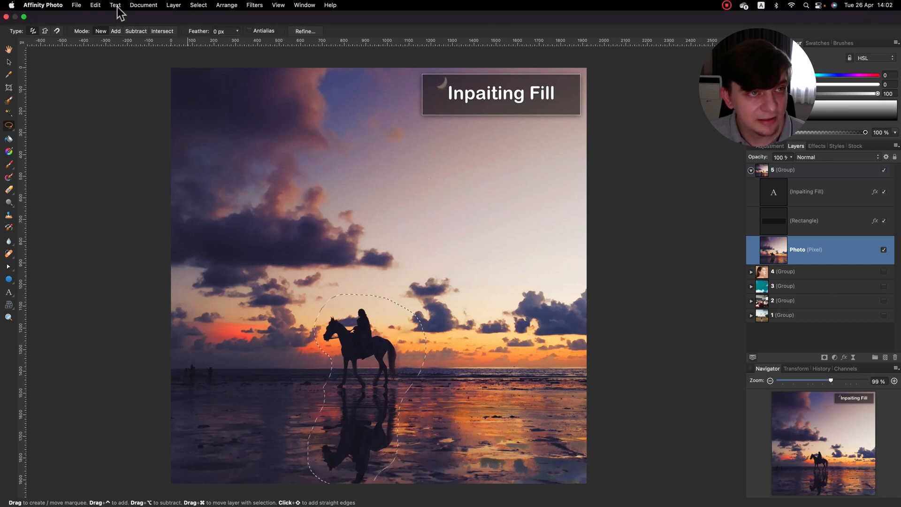
Step: Feather the horse rider selection using Select > Feather
click(198, 5)
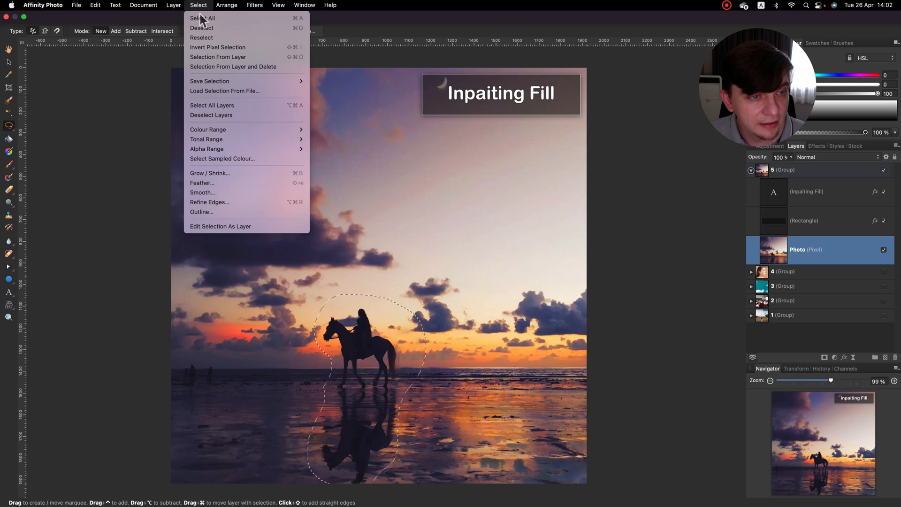
click(202, 183)
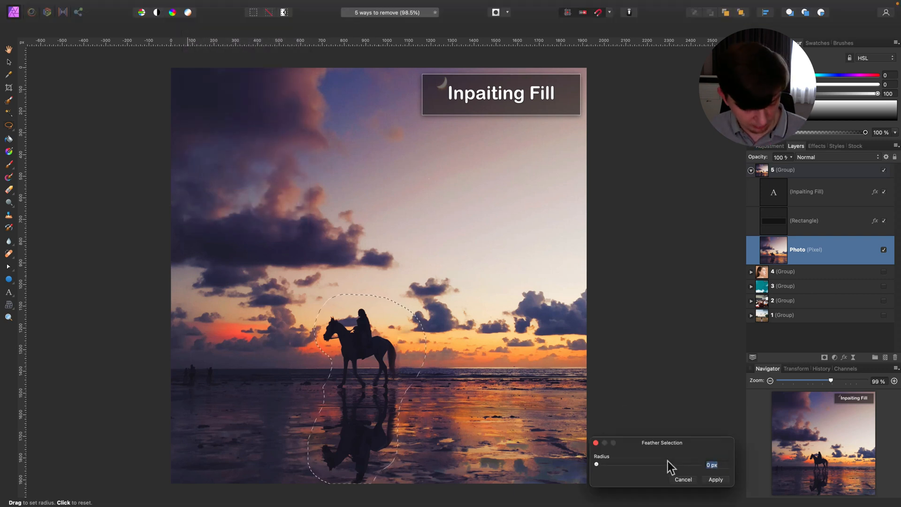
click(715, 479)
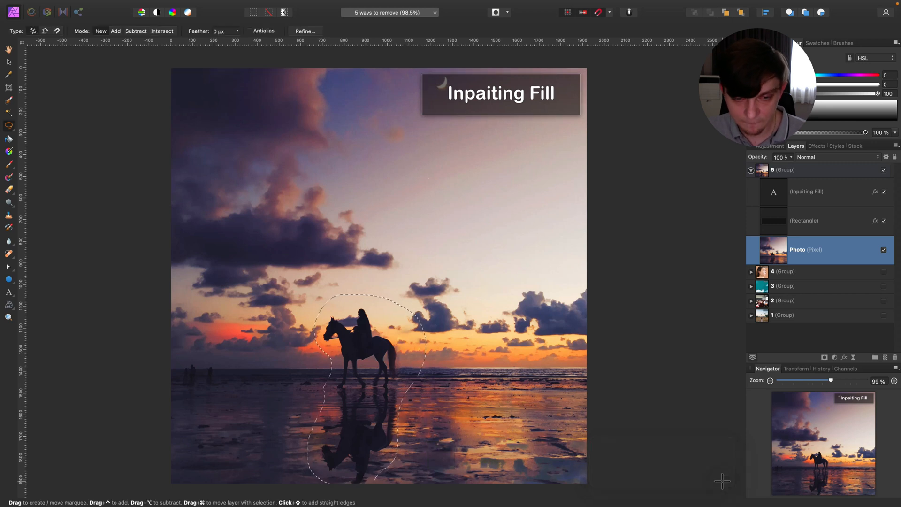
mouse_move(680, 268)
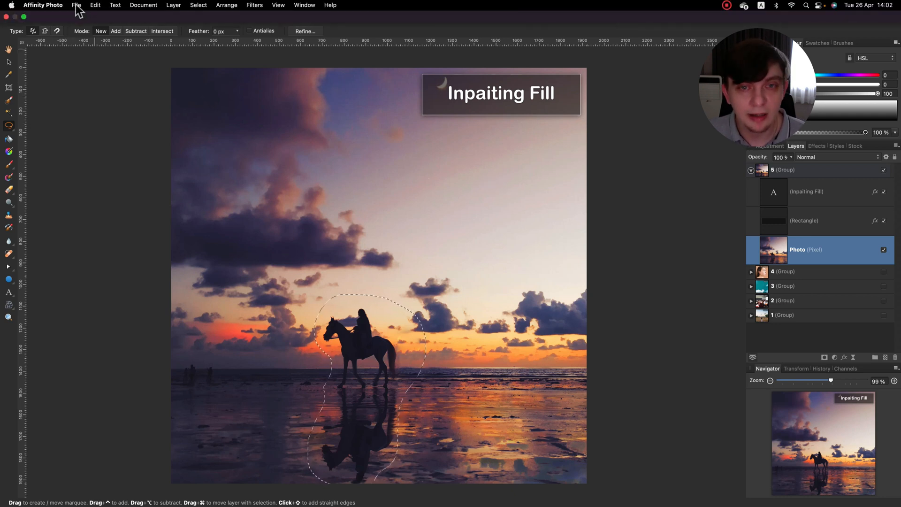
Step: Fill the horse rider selection with Inpainting from Edit > Fill
click(76, 5)
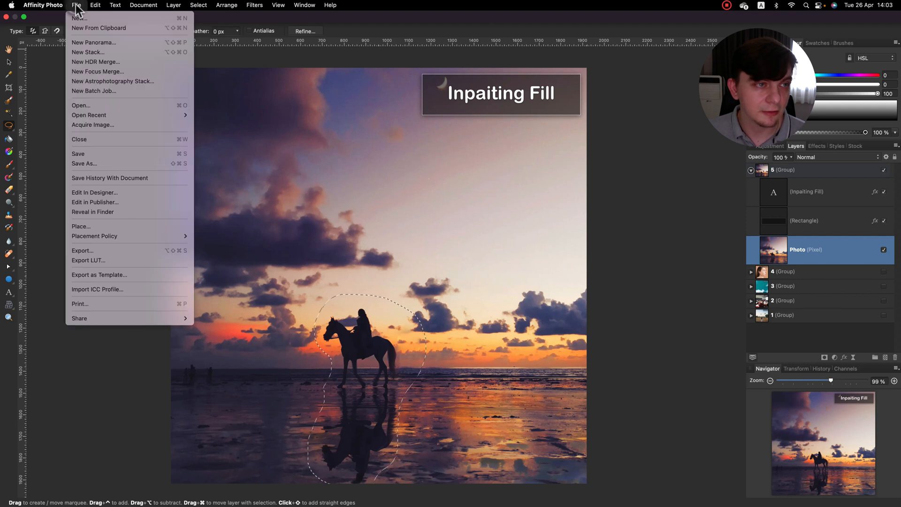
click(95, 5)
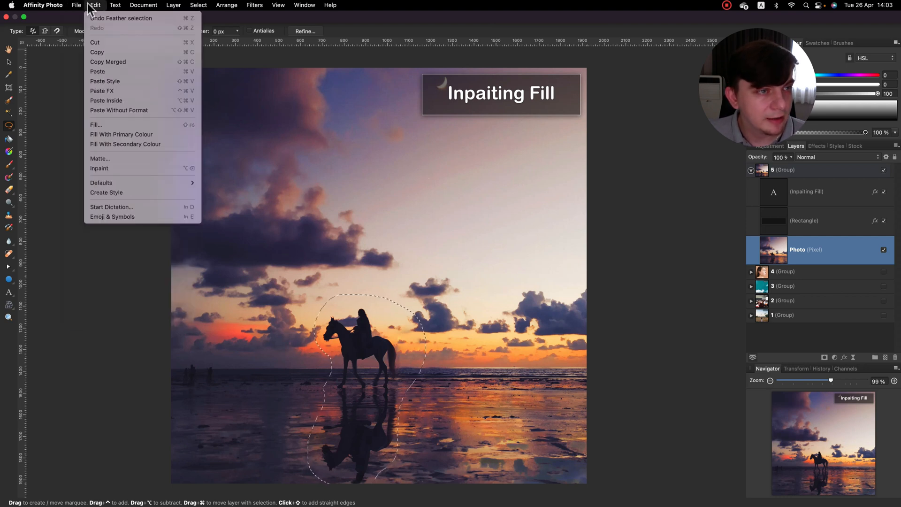
mouse_move(96, 126)
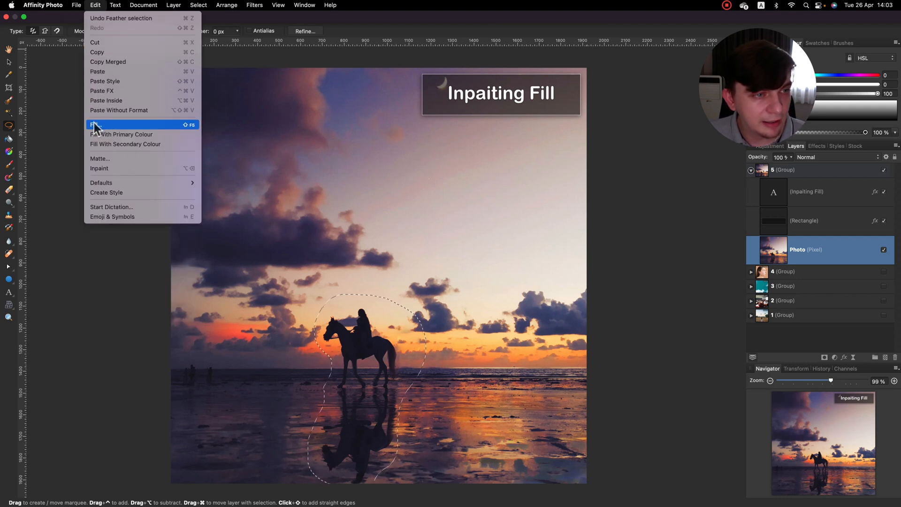
click(95, 125)
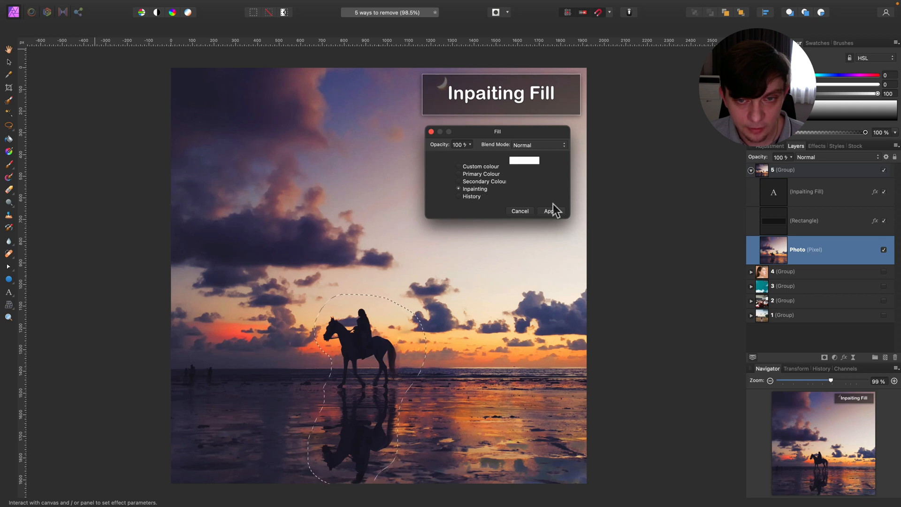
click(548, 211)
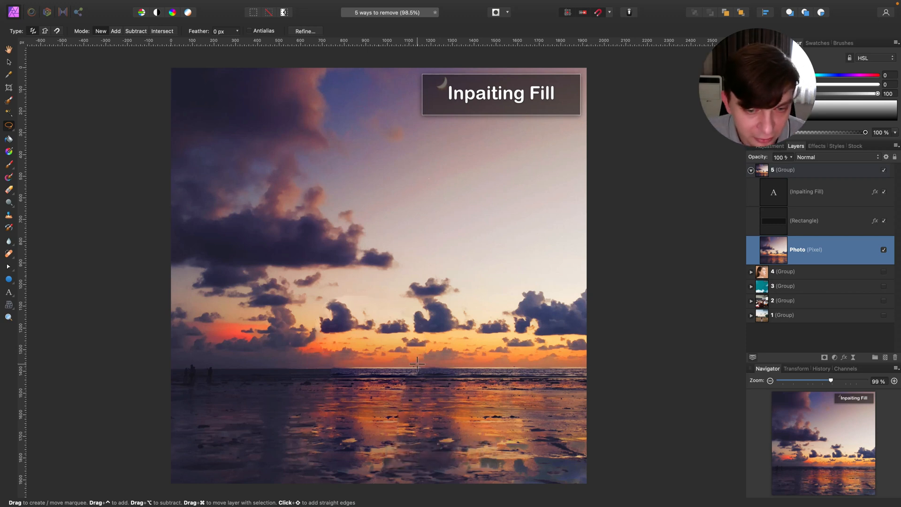
mouse_move(312, 417)
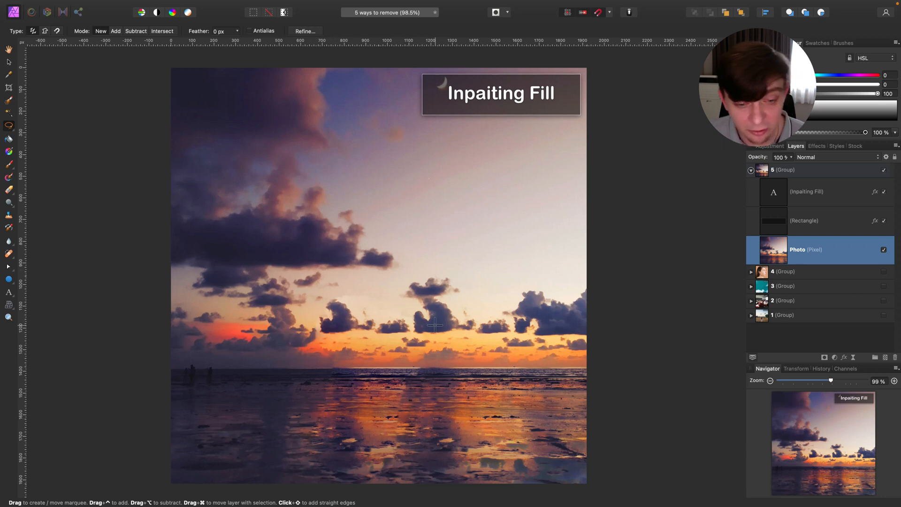
mouse_move(419, 274)
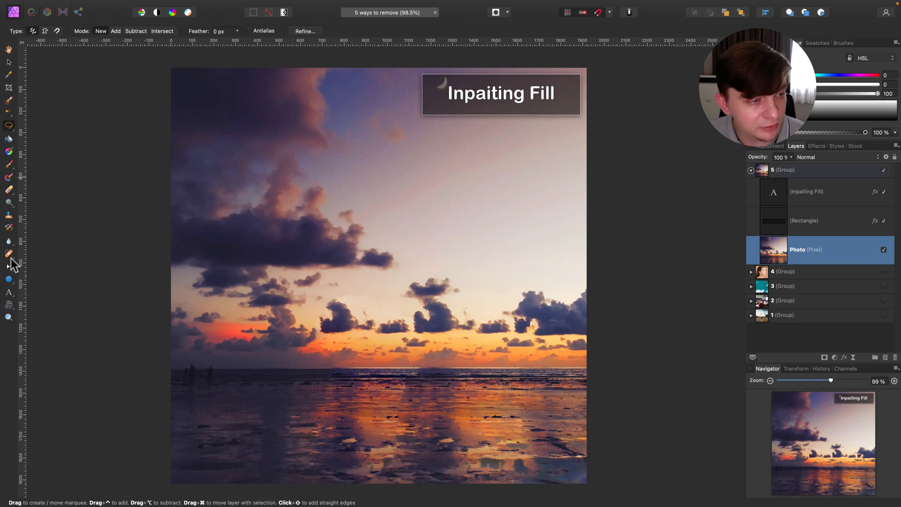
click(9, 254)
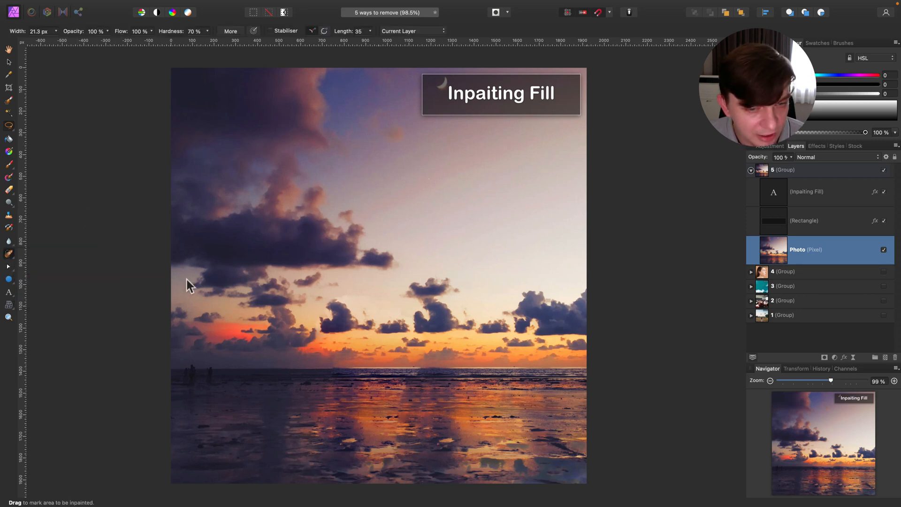
mouse_move(18, 262)
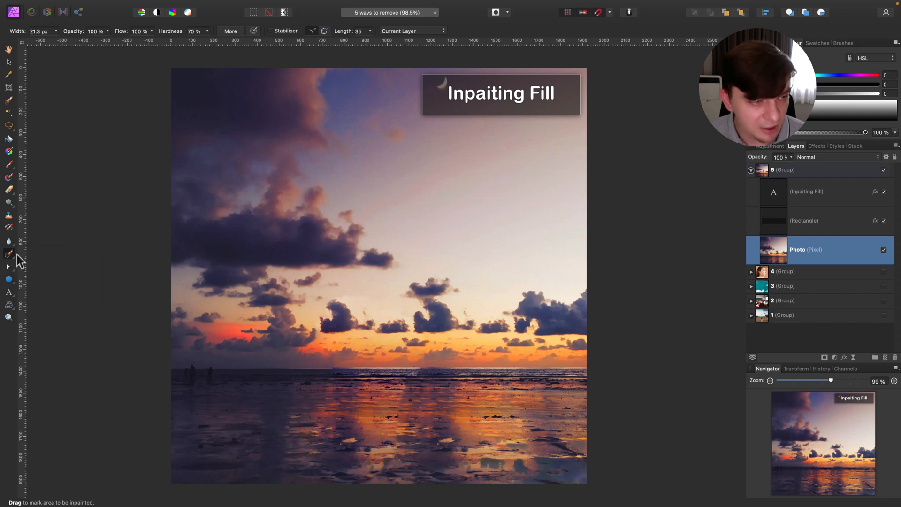
Step: Patch the smudge below the clouds with clear sky, then collapse the horse rider group
click(9, 254)
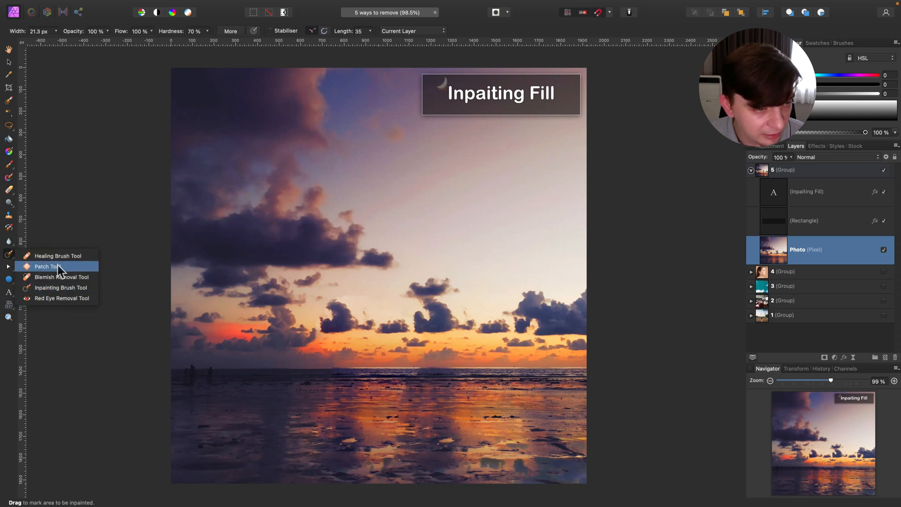
click(46, 266)
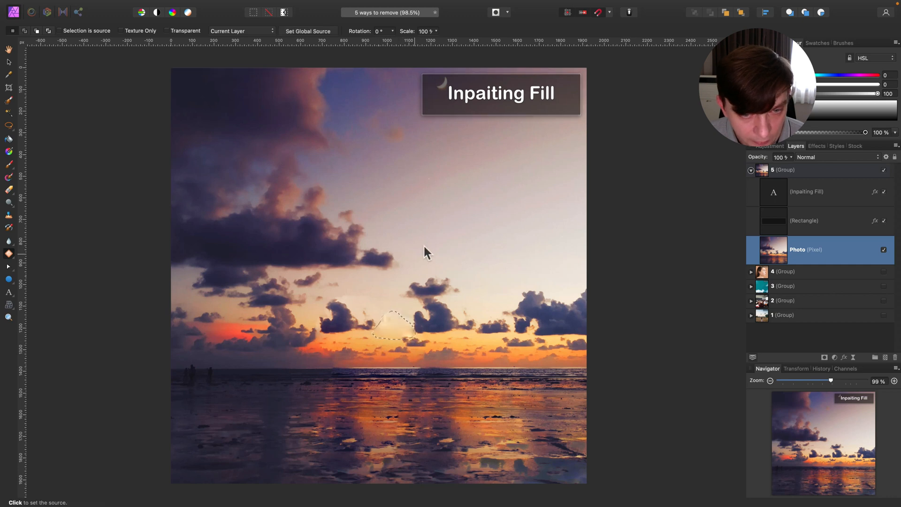
click(425, 240)
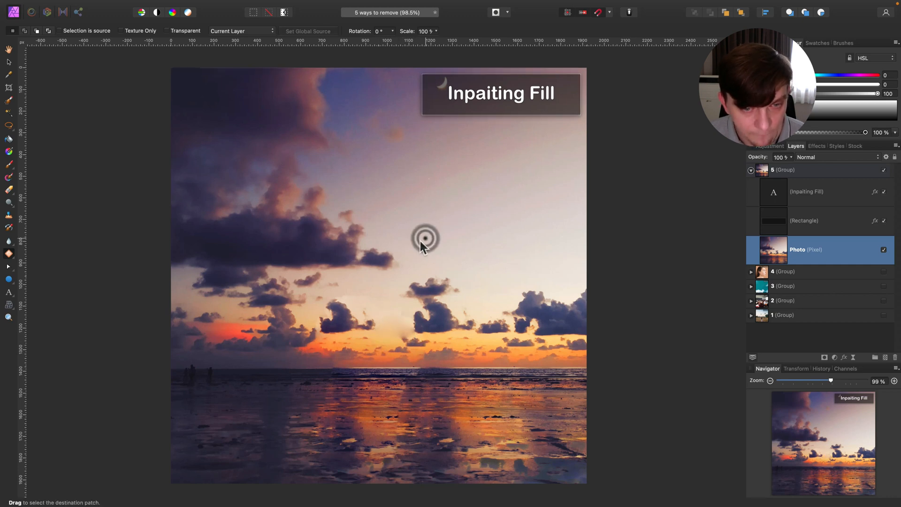
mouse_move(371, 319)
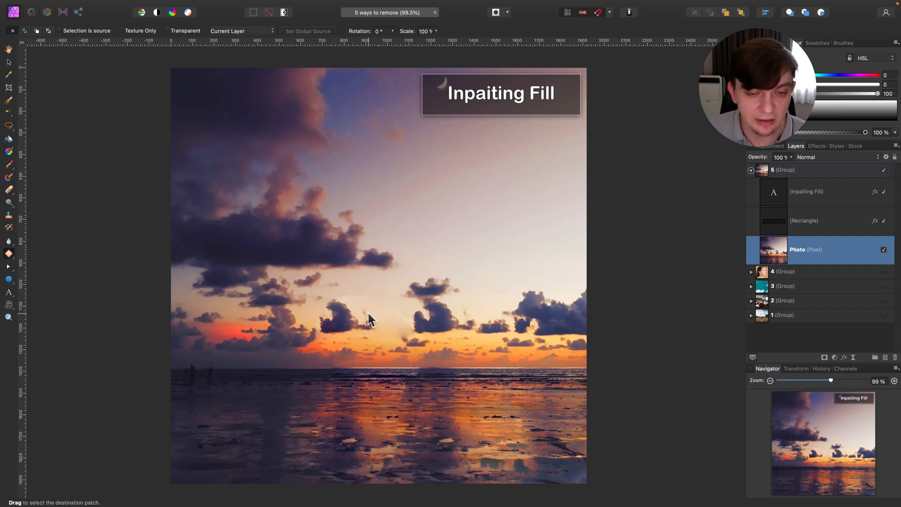
mouse_move(351, 316)
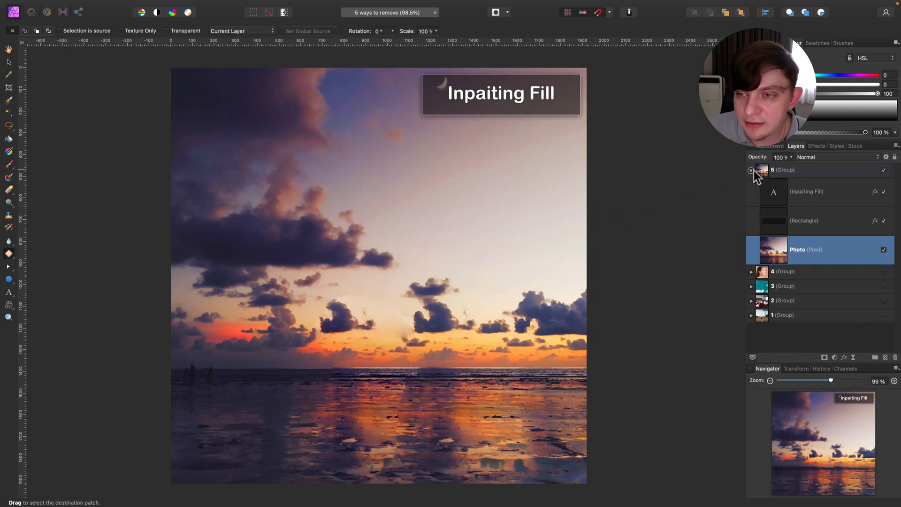
click(750, 169)
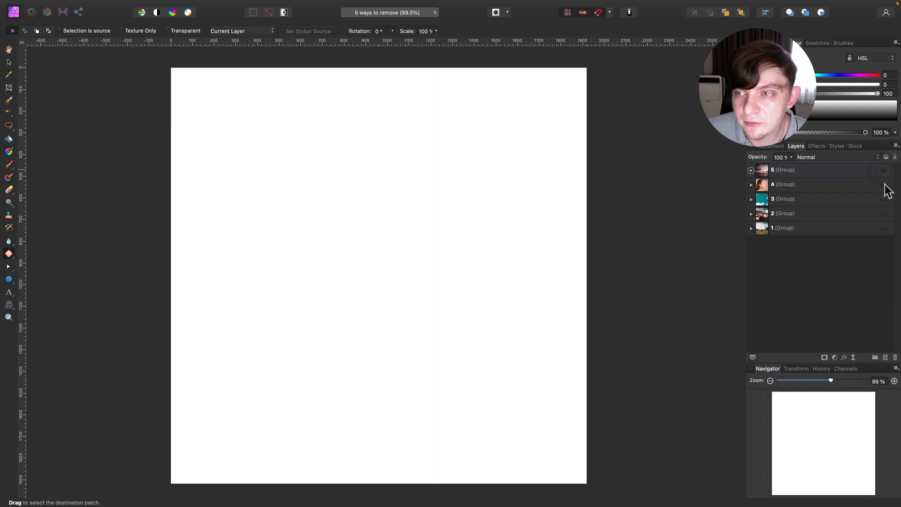